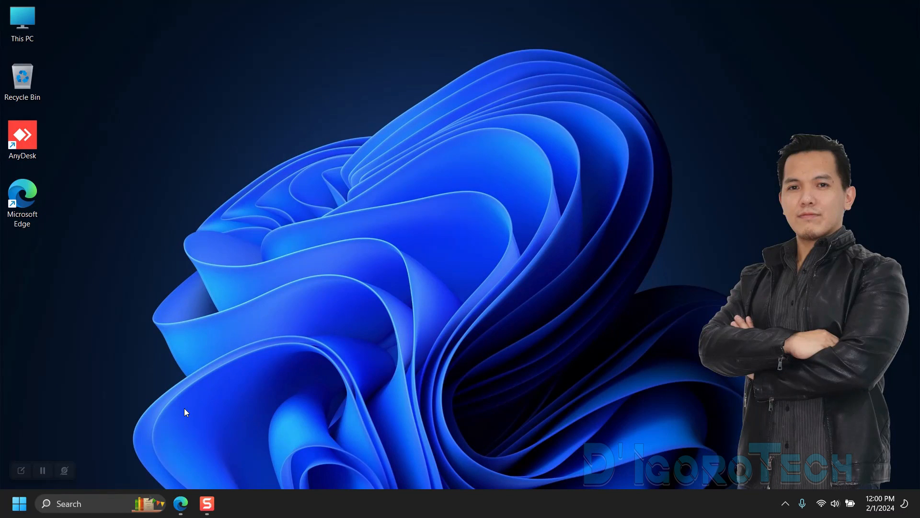
Search the computer for apps such as WordPad and Excel from the taskbar search.
click(82, 503)
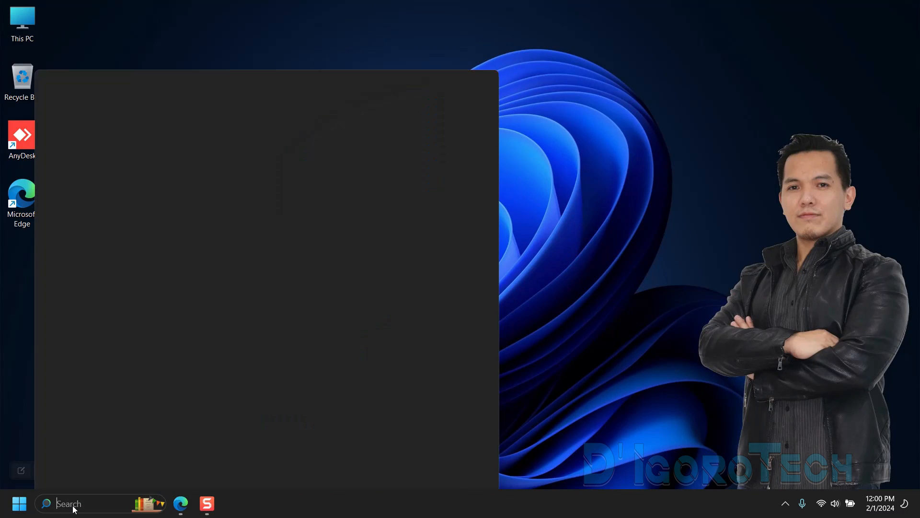
text(wordPad)
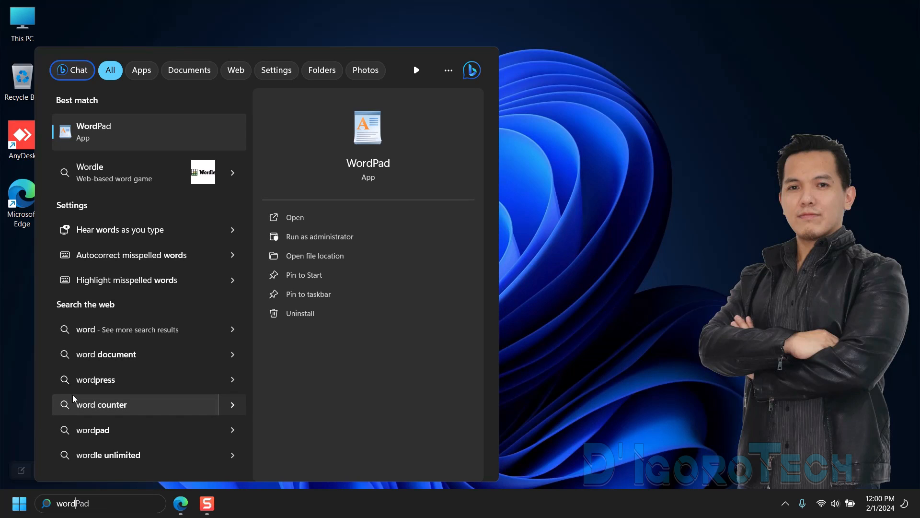
text(excel)
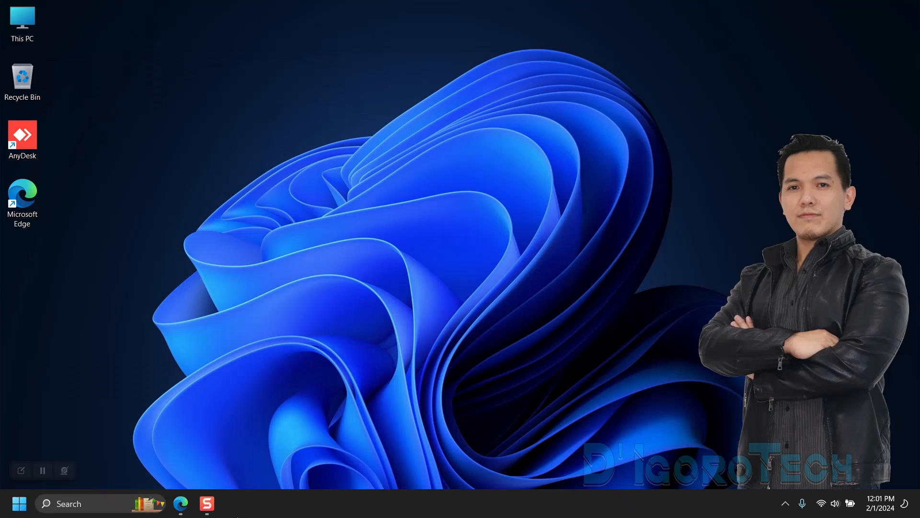
Run a Google search for 'office customization tool' in Microsoft Edge.
click(181, 503)
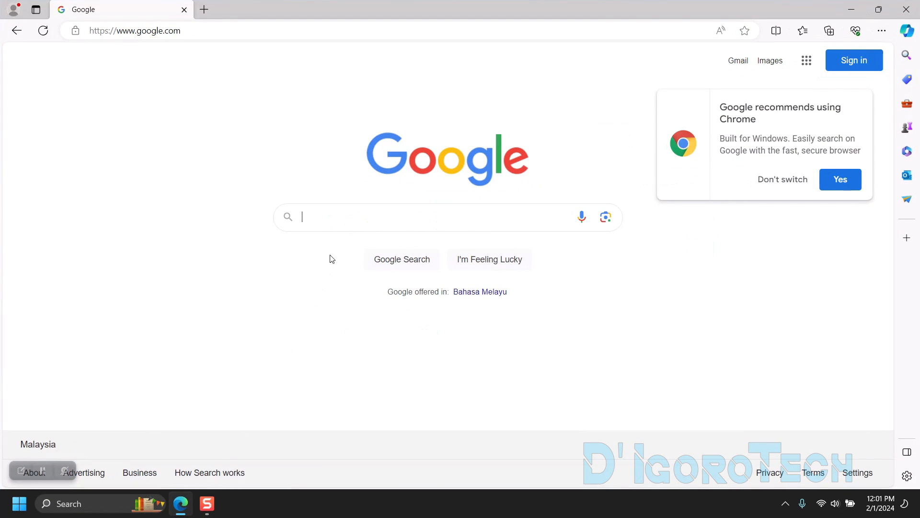
text(office cust)
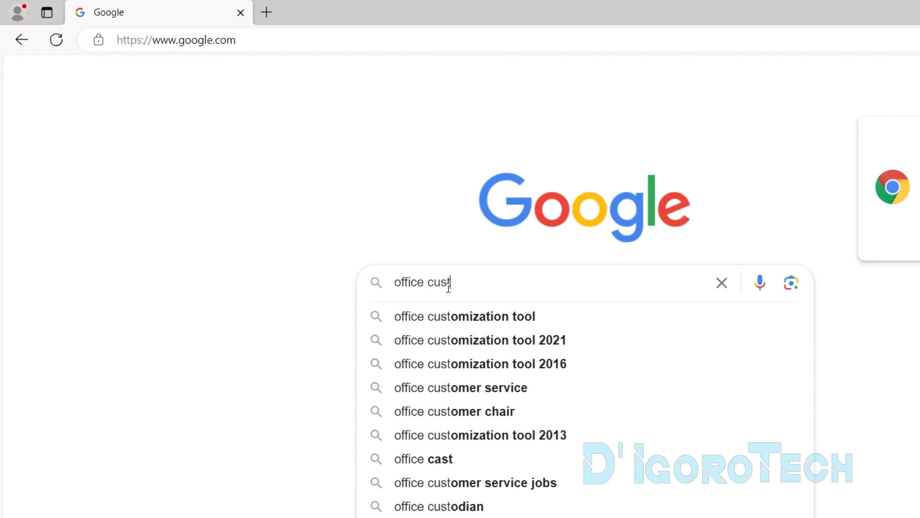
click(464, 315)
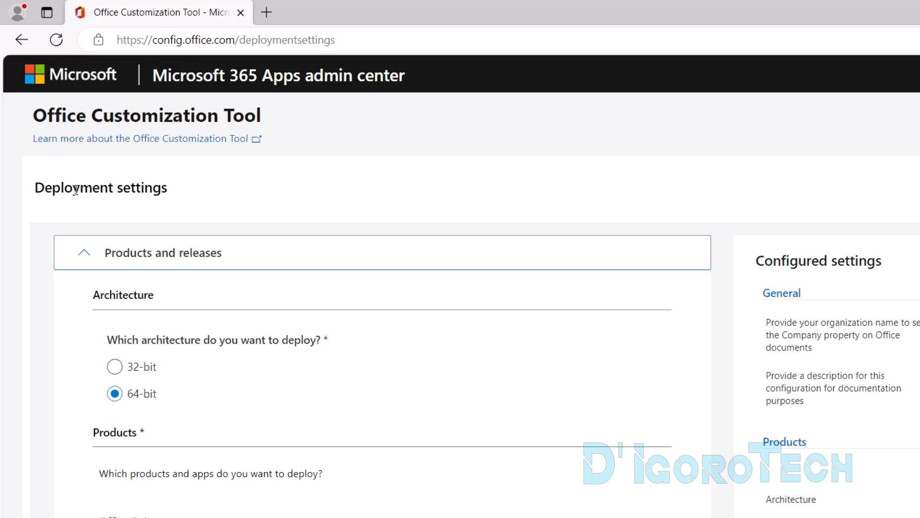
double_click(99, 187)
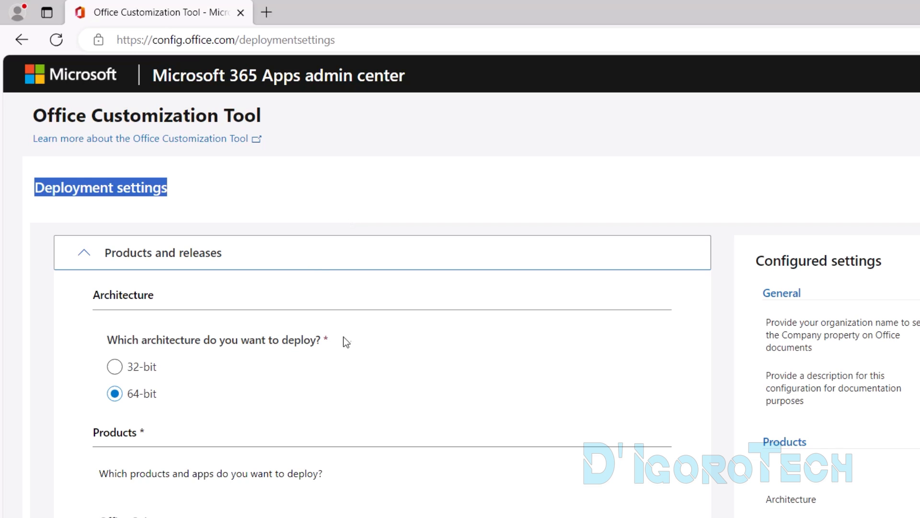
mouse_move(175, 275)
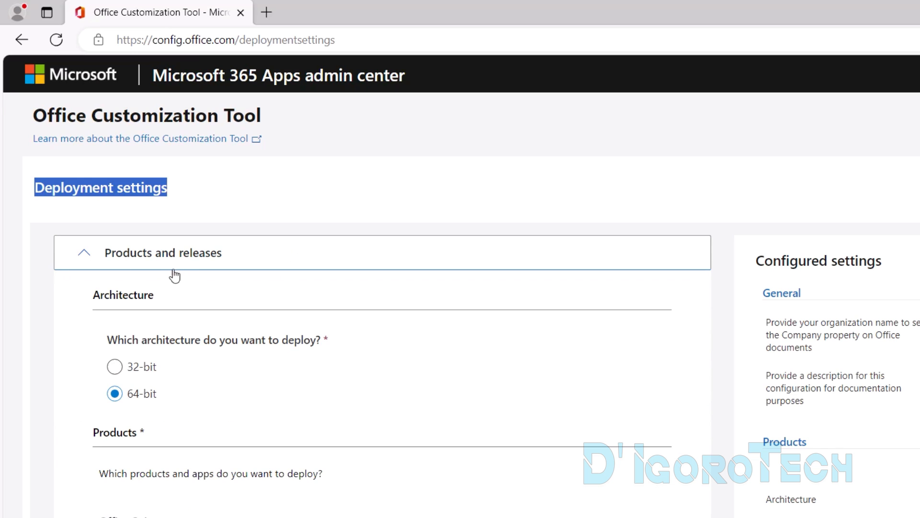
double_click(123, 295)
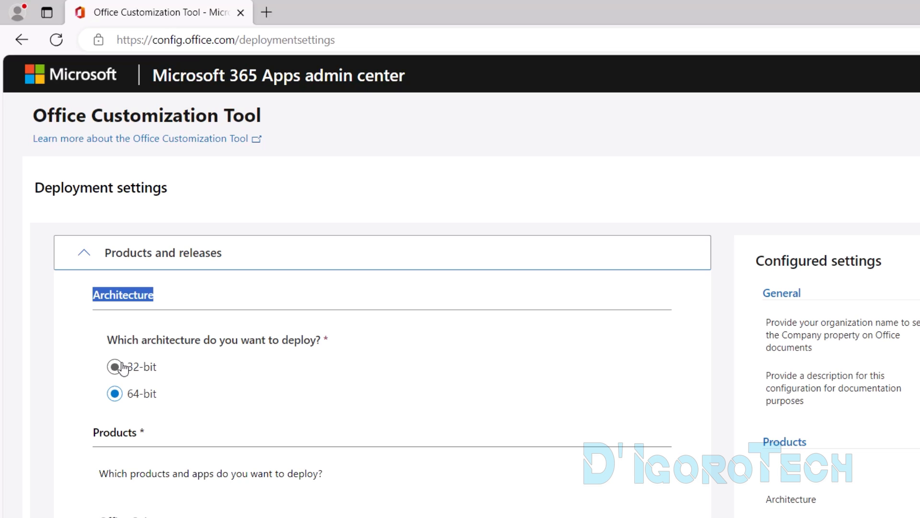
click(114, 366)
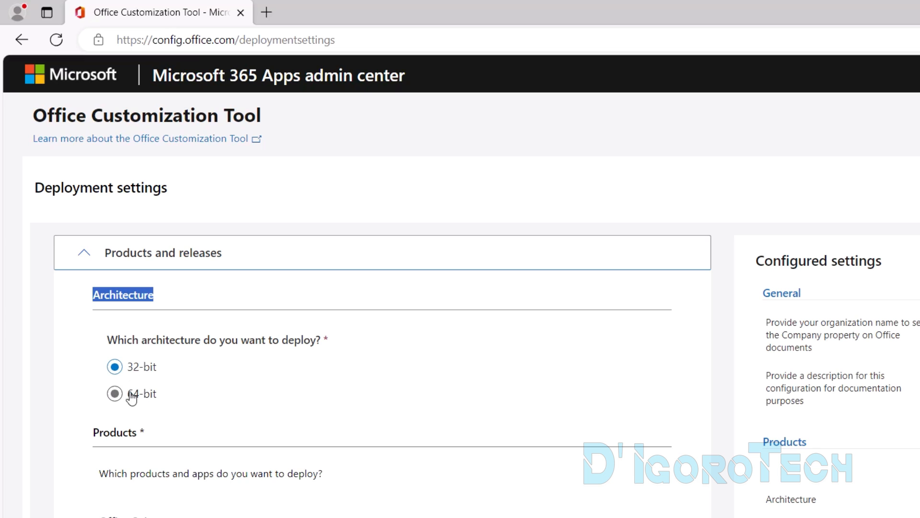
click(115, 394)
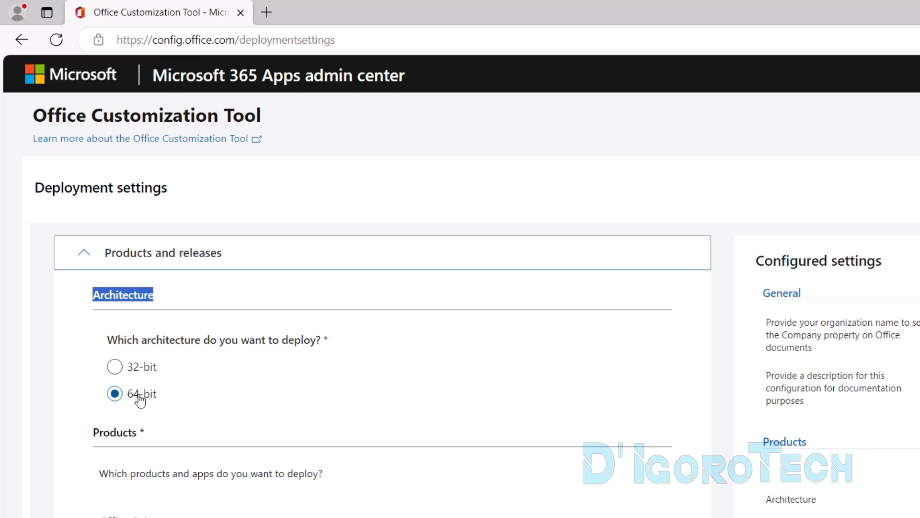
mouse_move(199, 394)
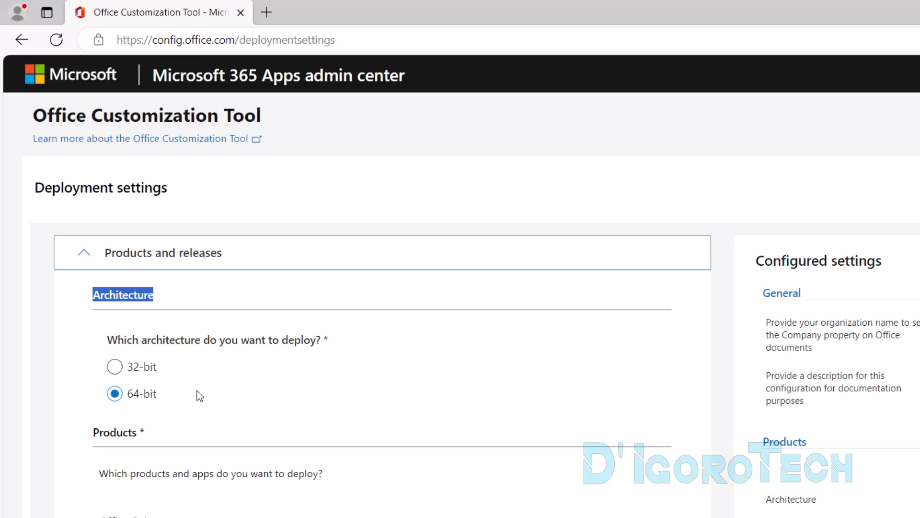
Choose Office LTSC Professional Plus 2021 - Volume License as the Office suite under Products.
scroll(down, 3)
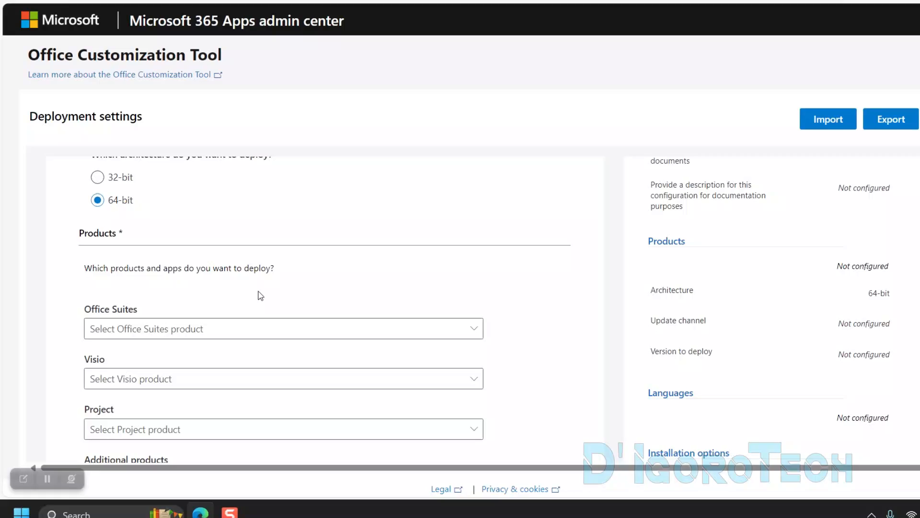
double_click(98, 224)
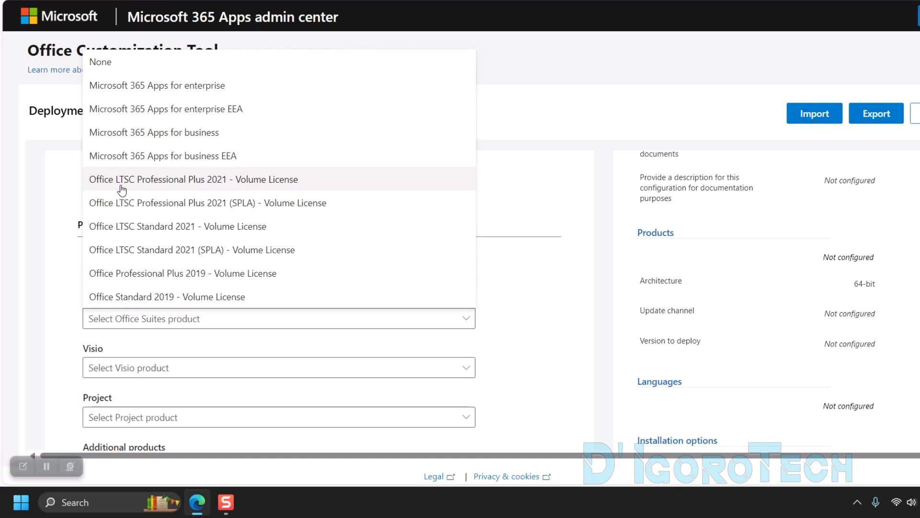
mouse_move(245, 182)
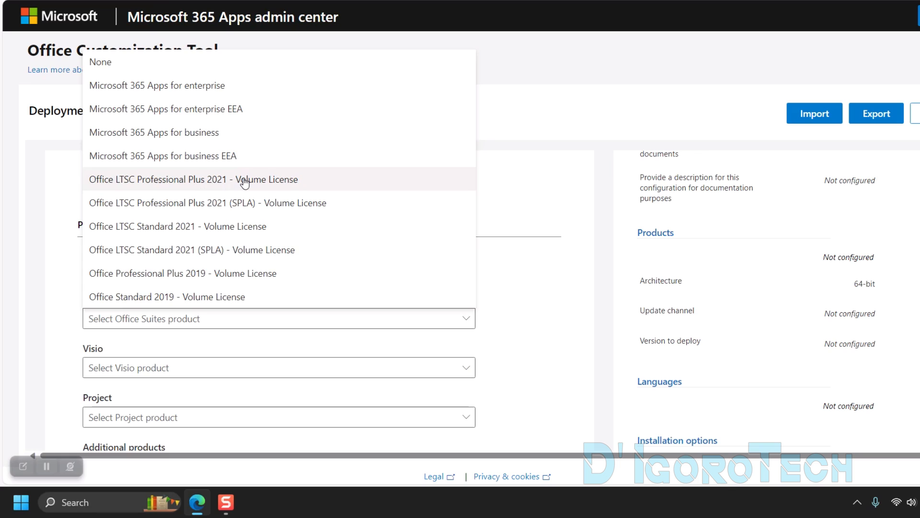
click(193, 179)
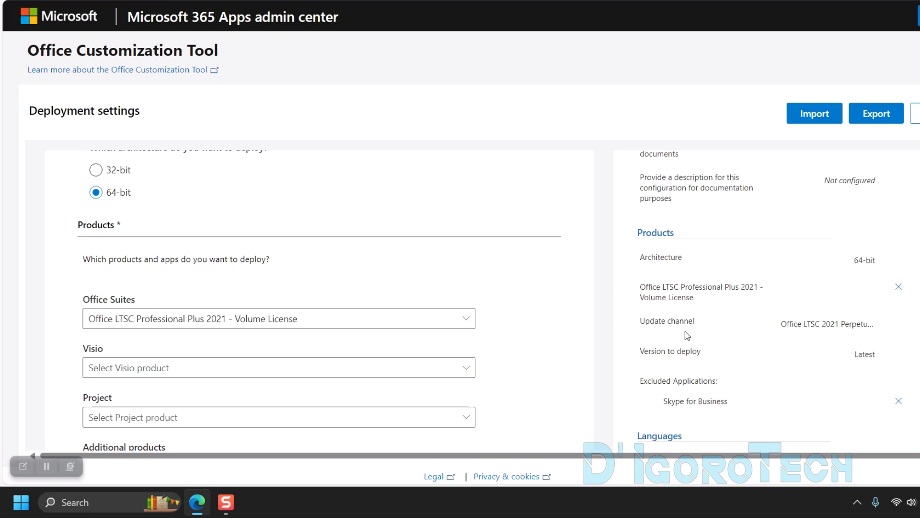
Add Visio LTSC Professional 2021 - Volume License to the deployment.
scroll(down, 3)
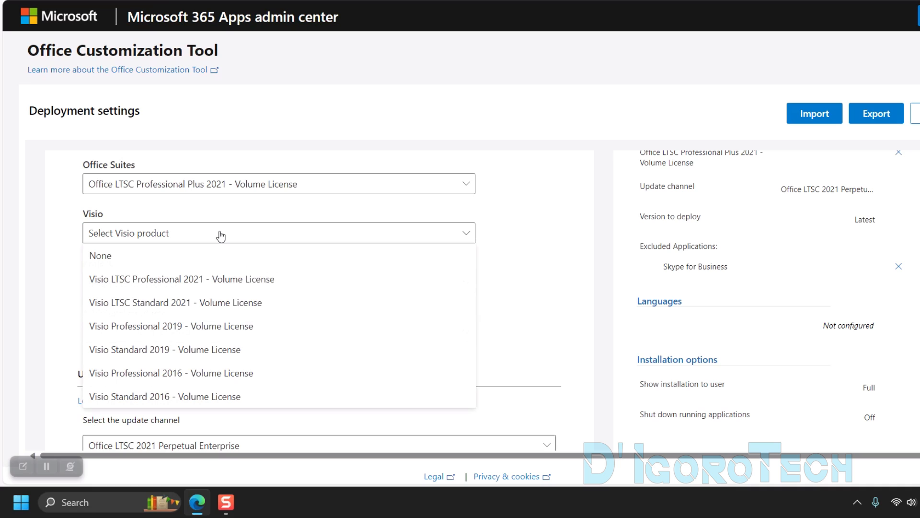
mouse_move(182, 279)
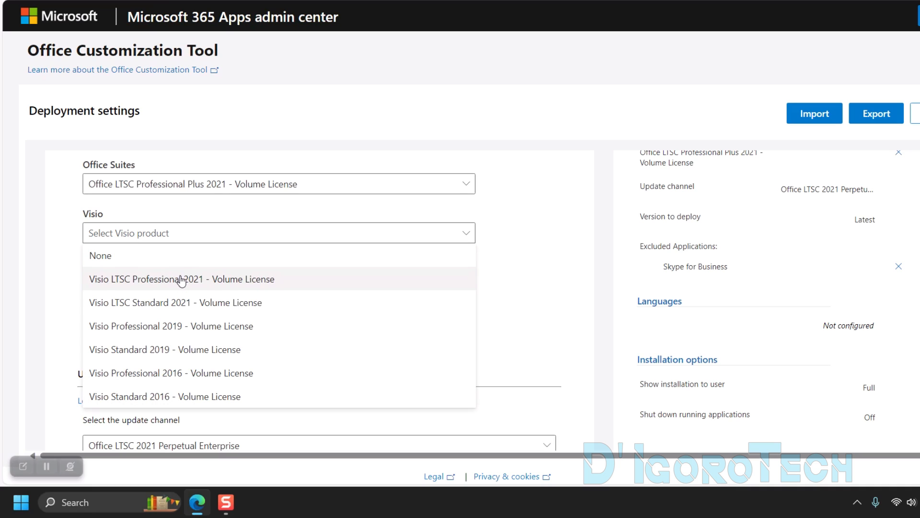
click(182, 279)
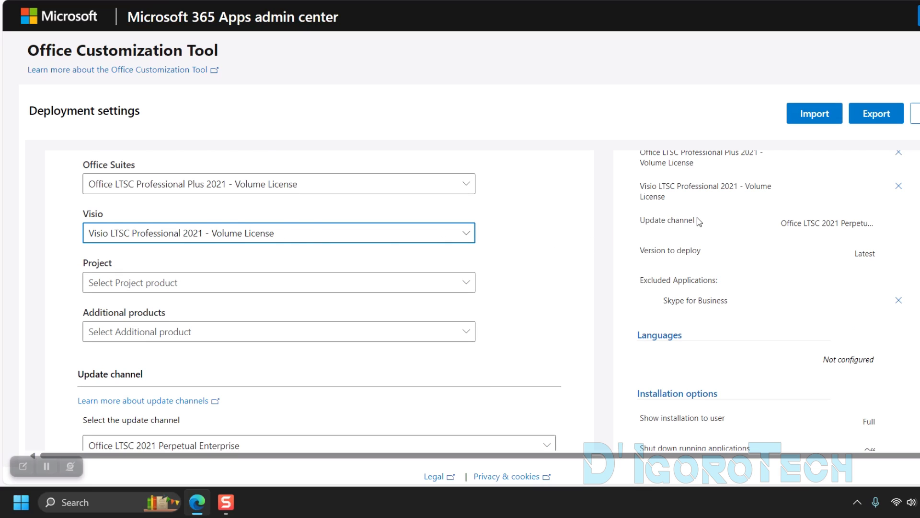
scroll(up, 3)
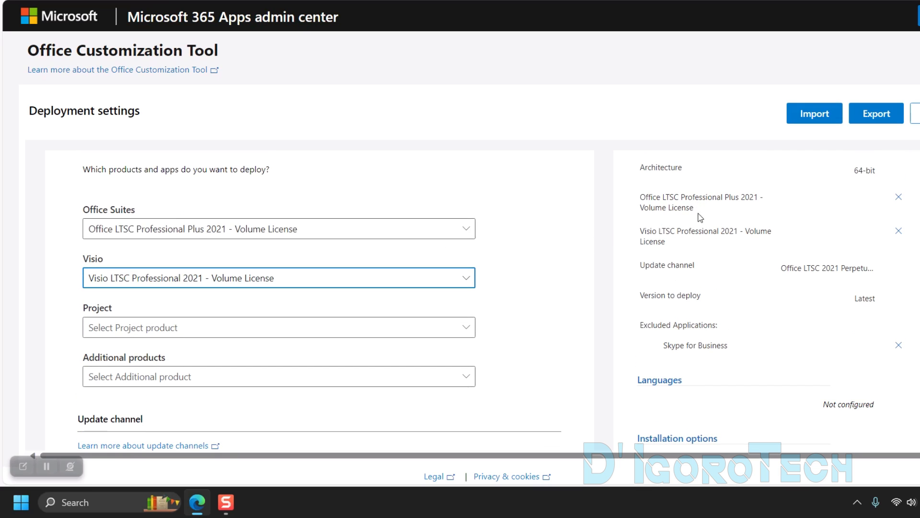
mouse_move(699, 236)
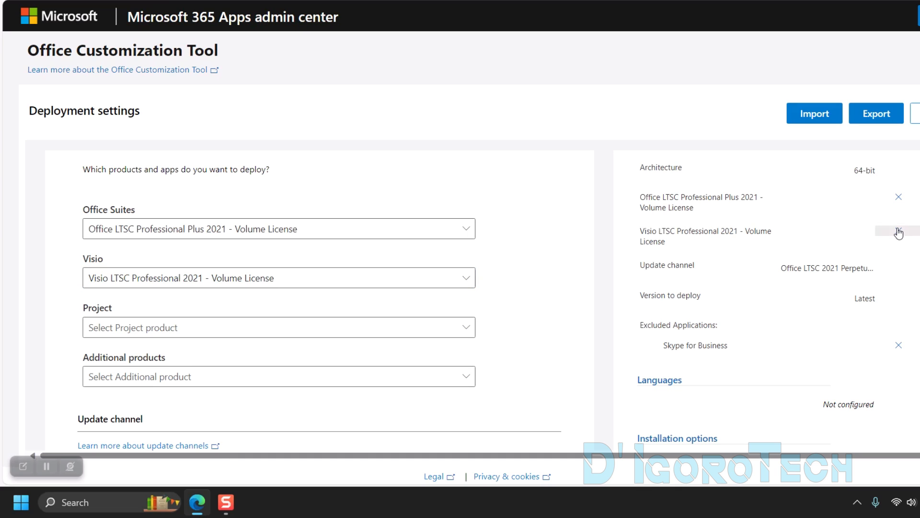
scroll(down, 3)
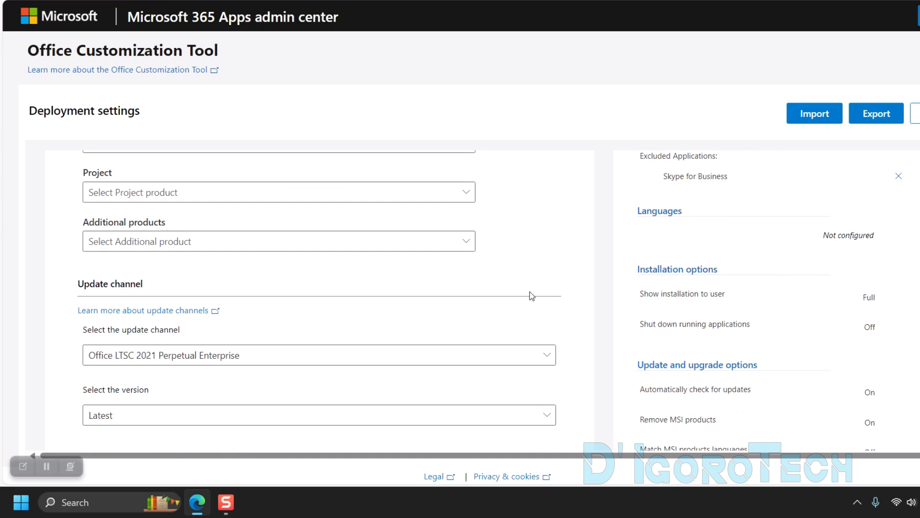
scroll(down, 3)
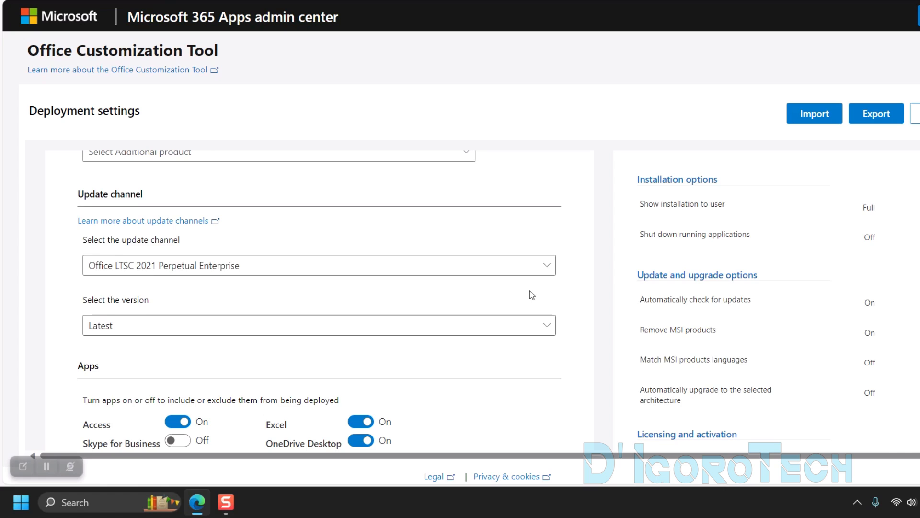
scroll(down, 3)
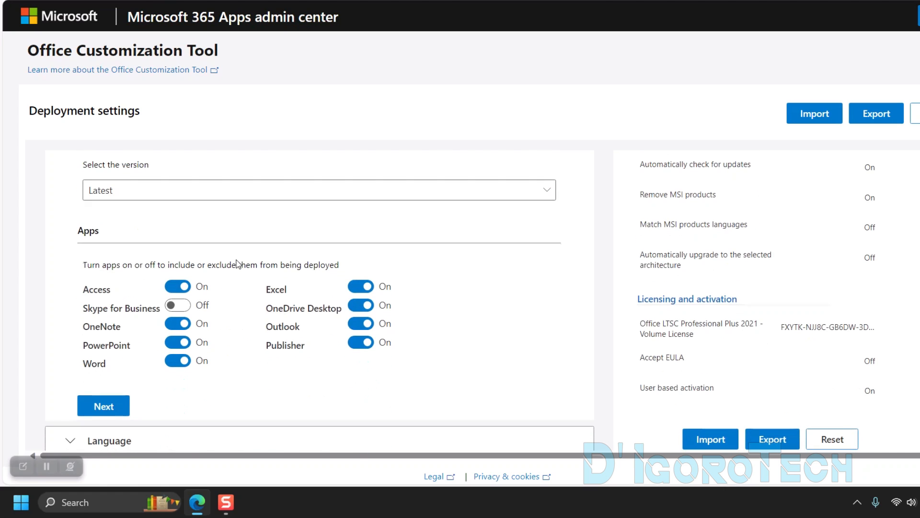
scroll(down, 3)
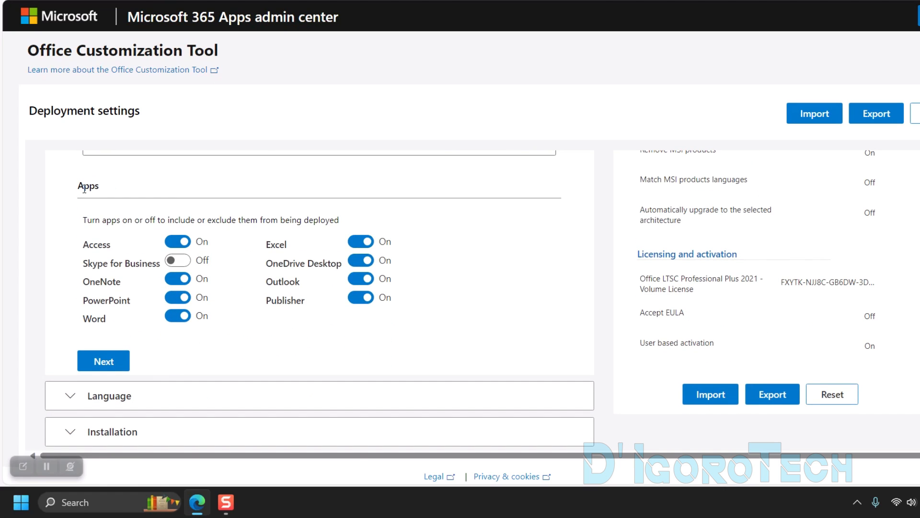
double_click(87, 185)
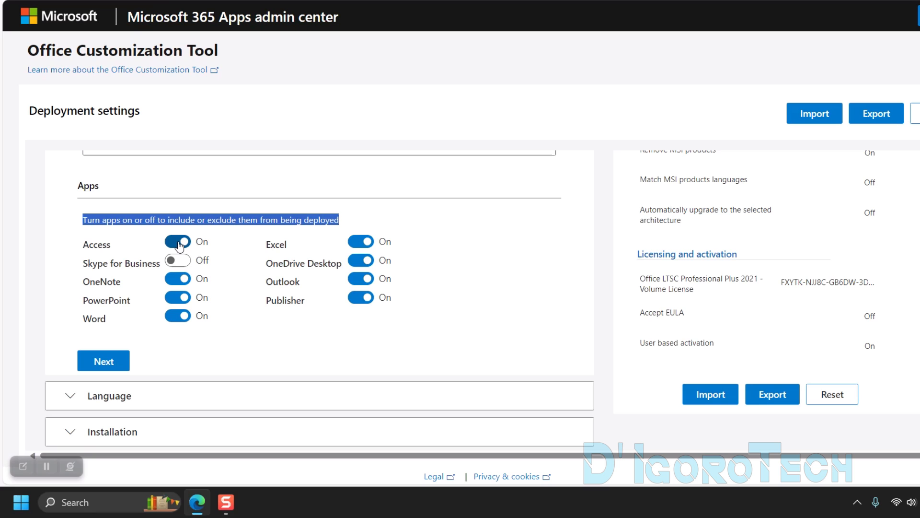
click(177, 240)
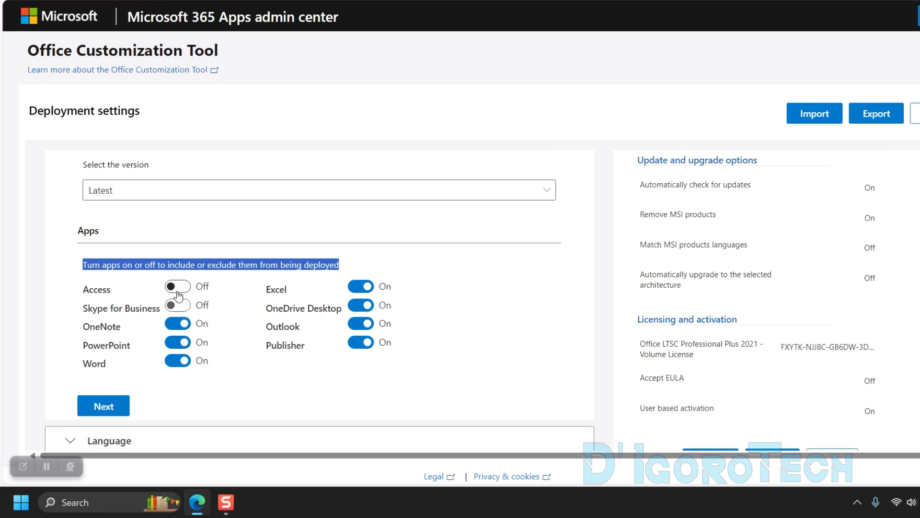
click(176, 287)
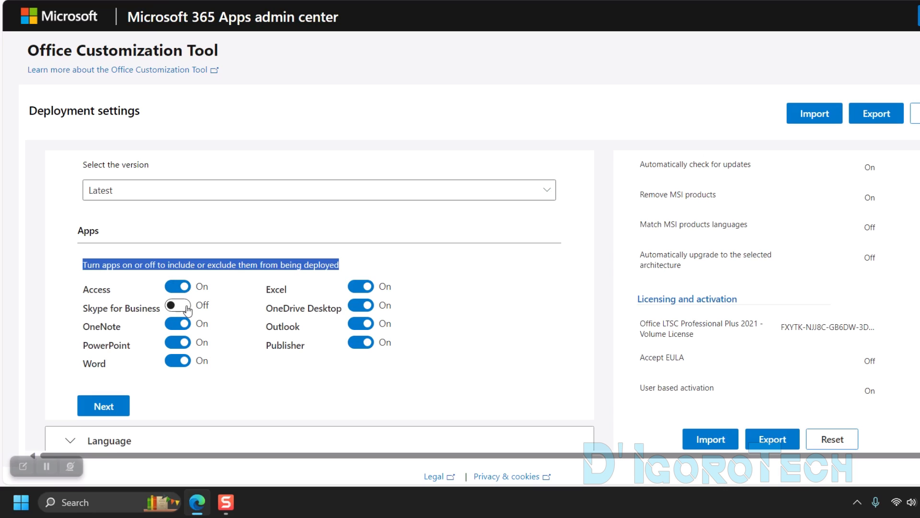
click(177, 305)
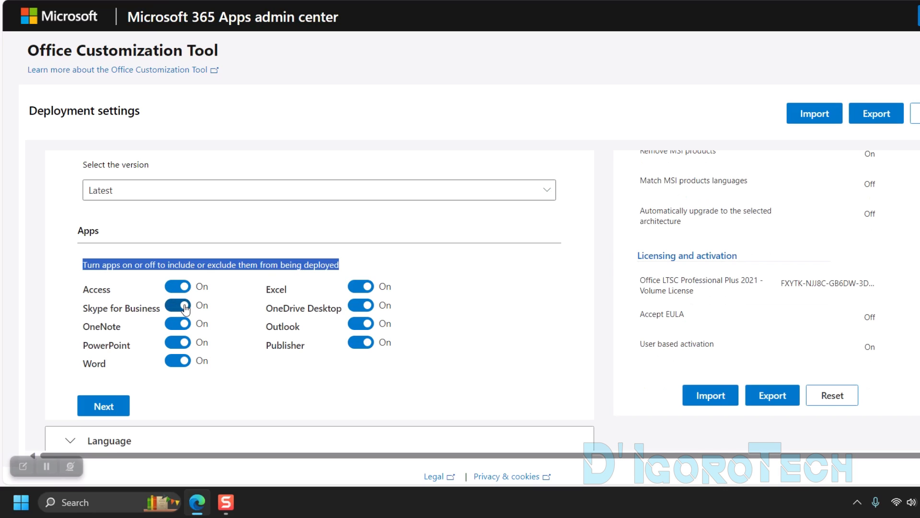
click(176, 304)
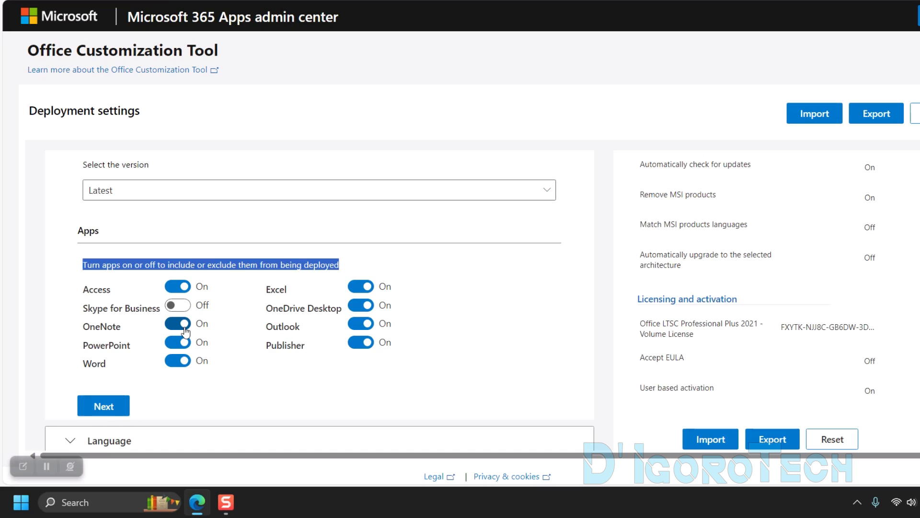
scroll(down, 3)
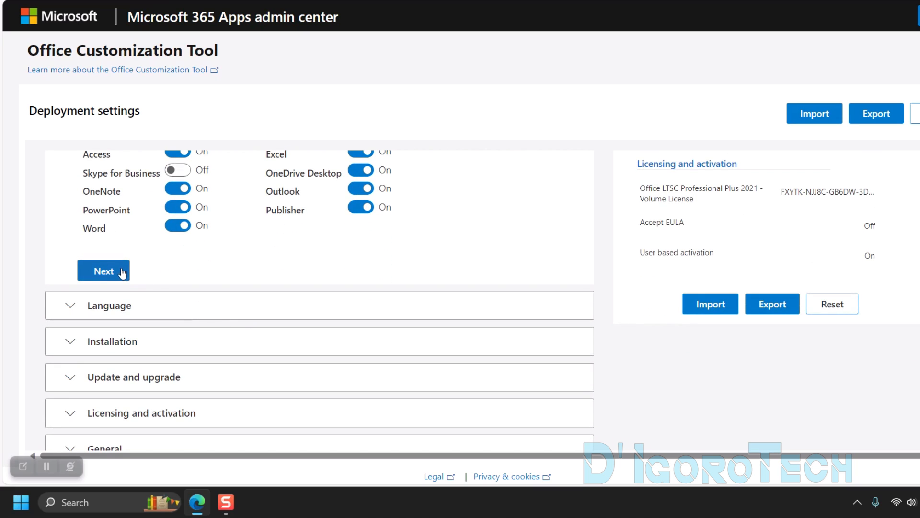
Set English (United States) as the primary language in the Language section.
click(103, 270)
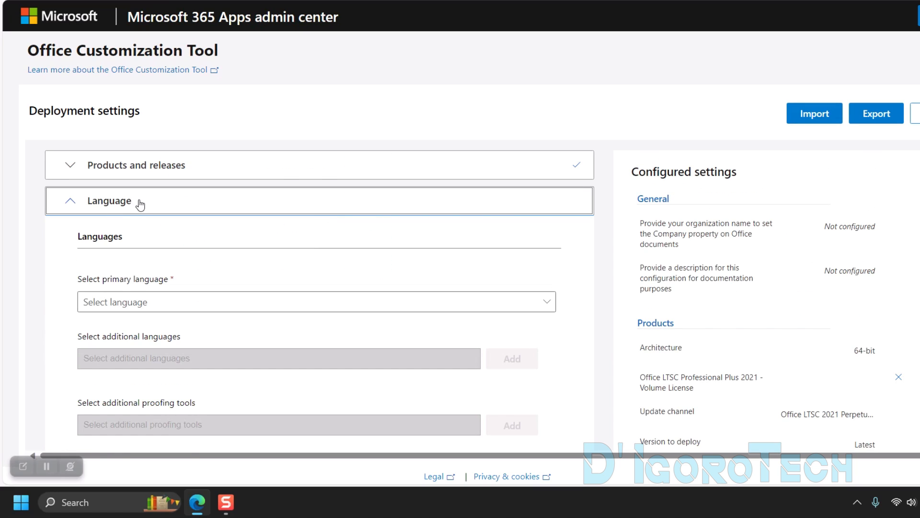
scroll(down, 3)
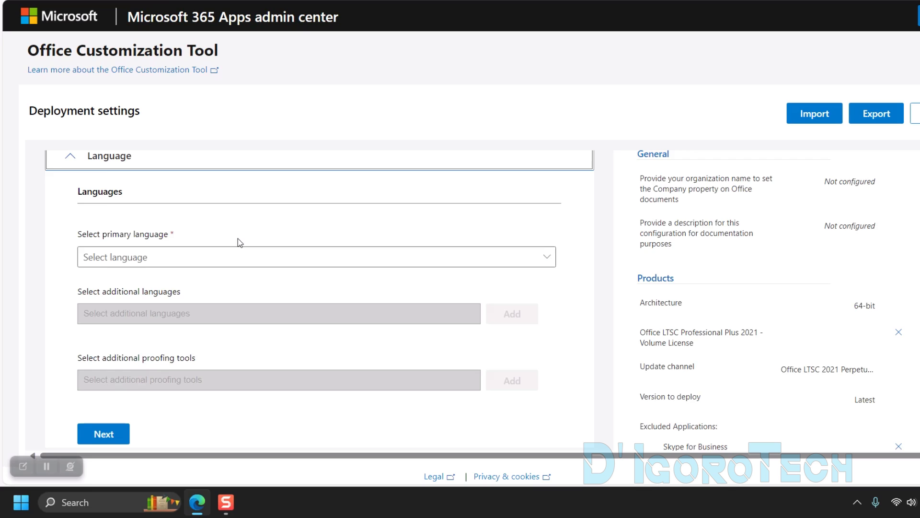
scroll(down, 3)
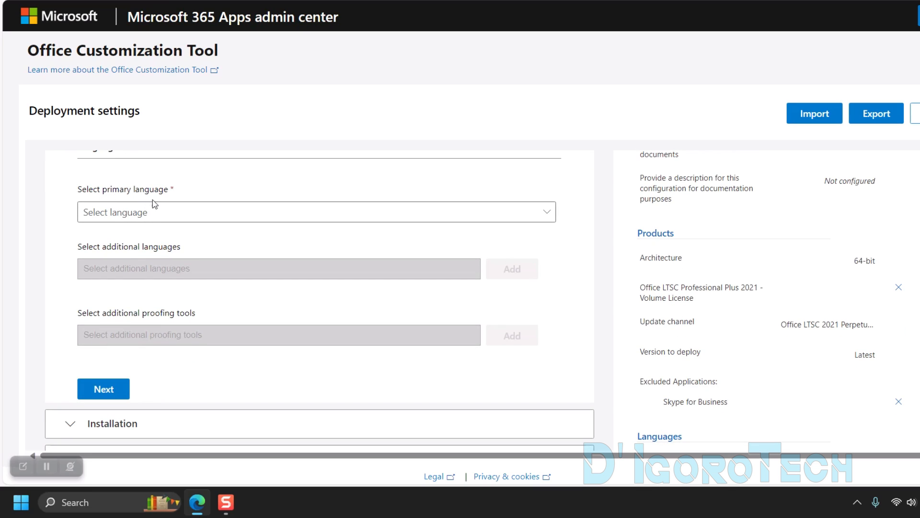
click(316, 212)
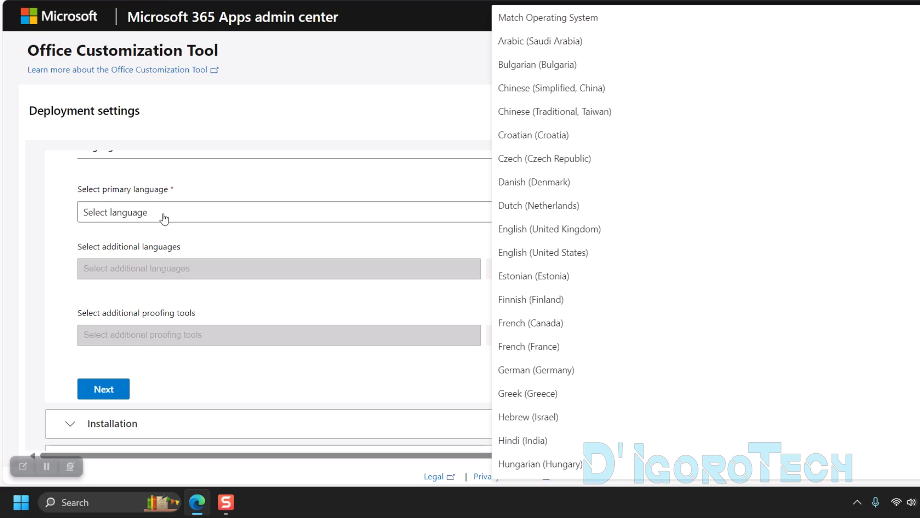
scroll(down, 3)
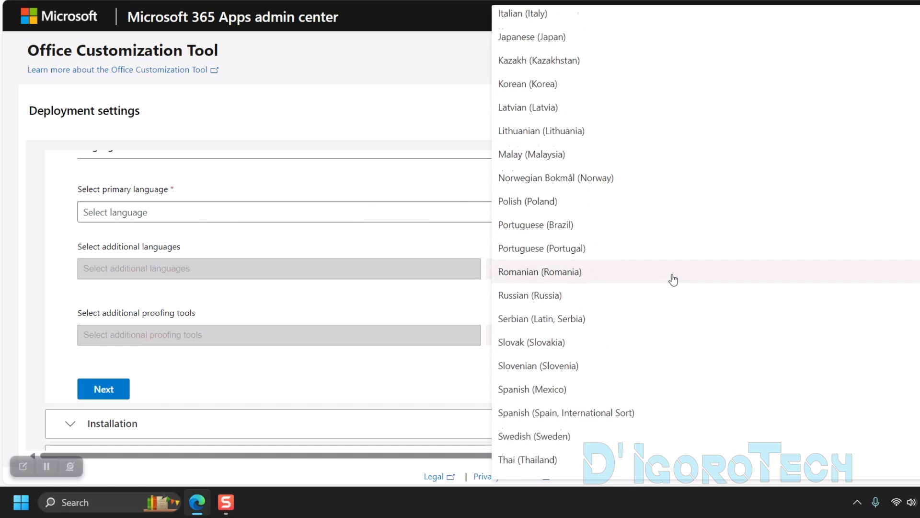
scroll(up, 3)
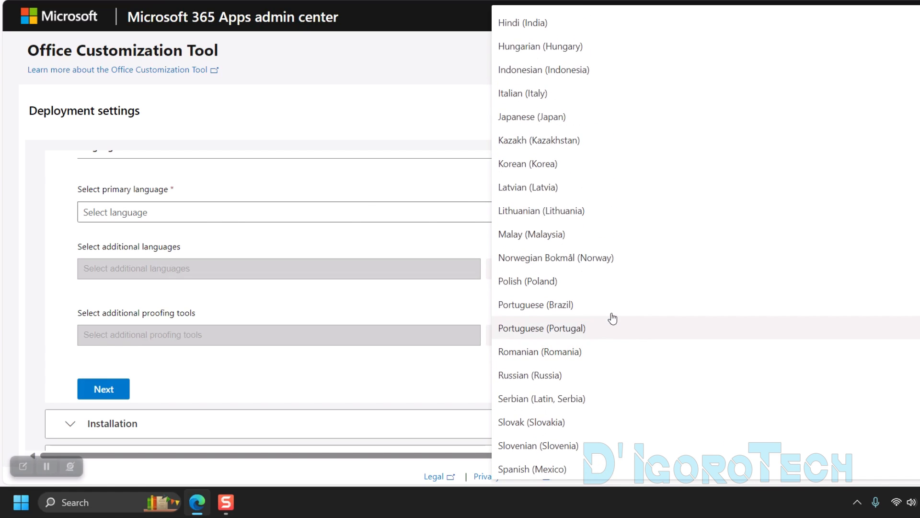
scroll(up, 3)
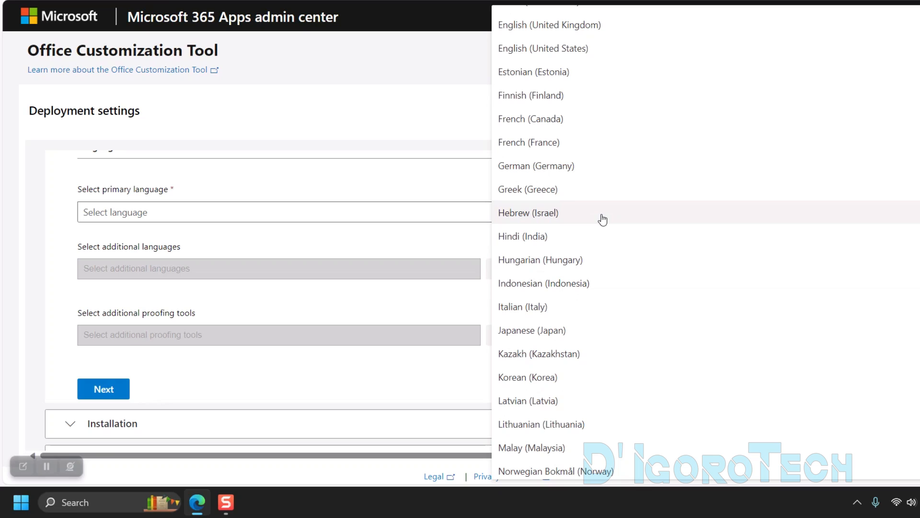
scroll(up, 3)
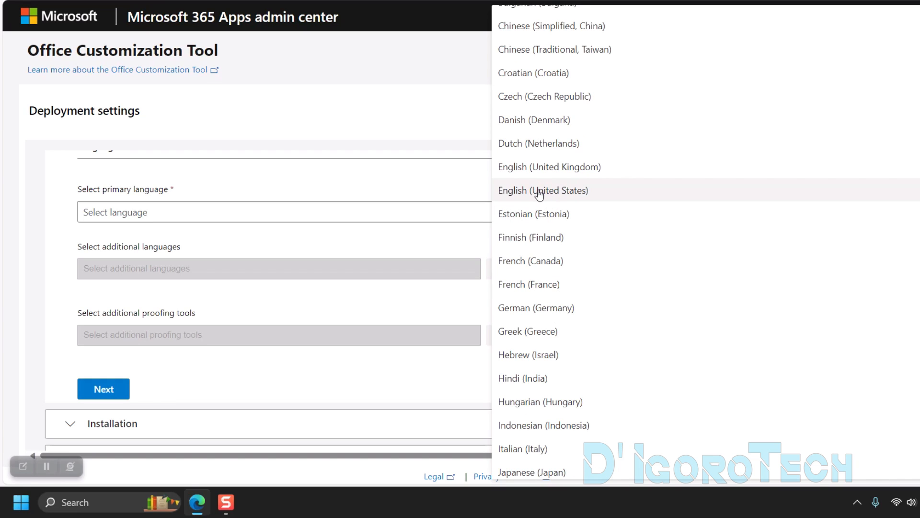
click(542, 190)
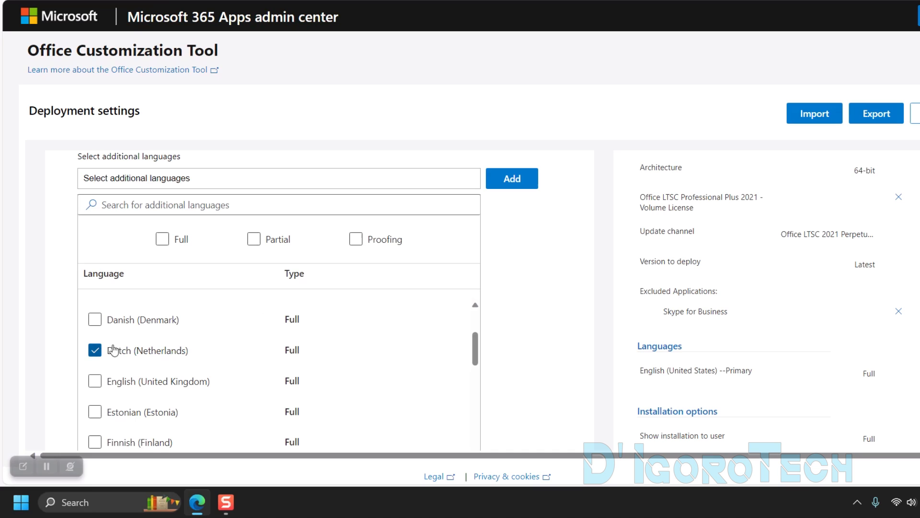
Leave Dutch out of additional languages, keep CDN installation defaults and move on to update options.
click(95, 350)
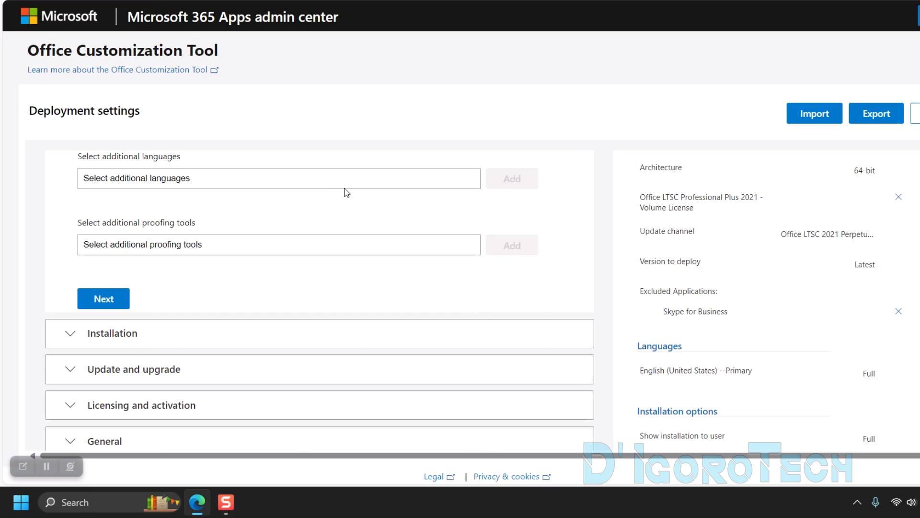
mouse_move(806, 372)
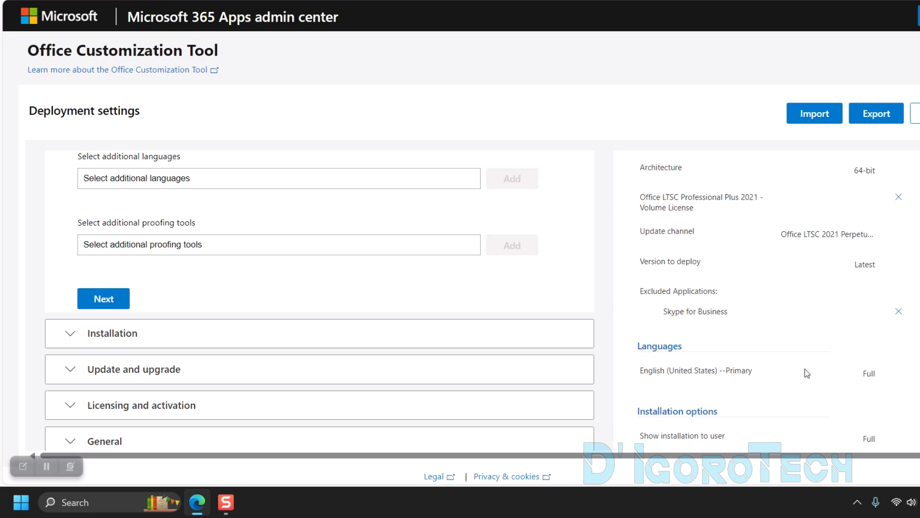
mouse_move(642, 370)
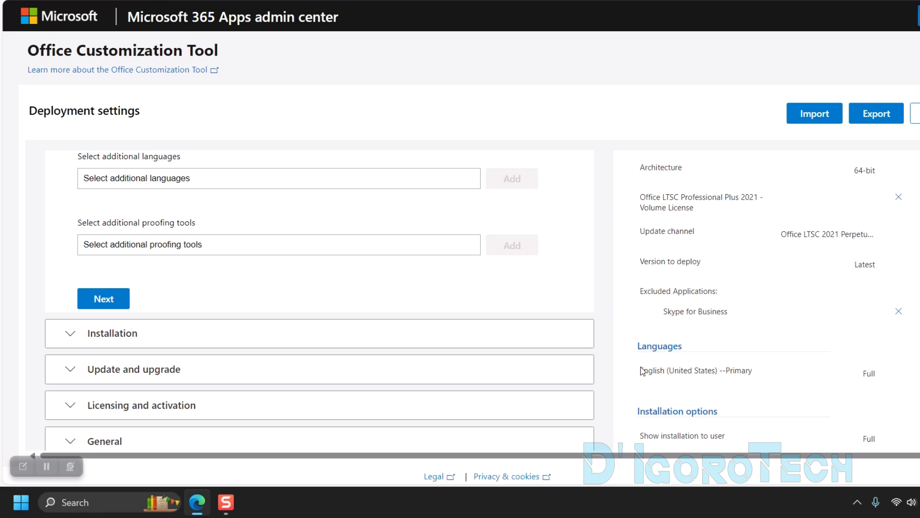
double_click(695, 370)
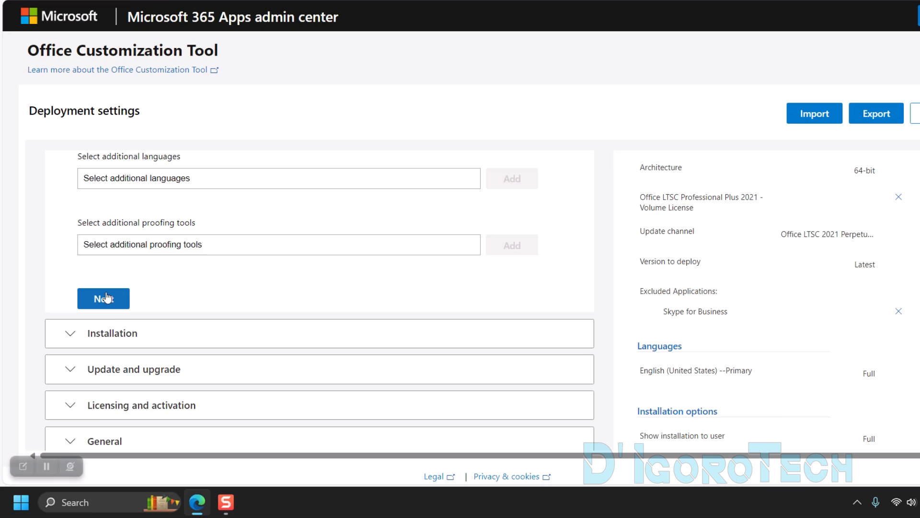
click(104, 298)
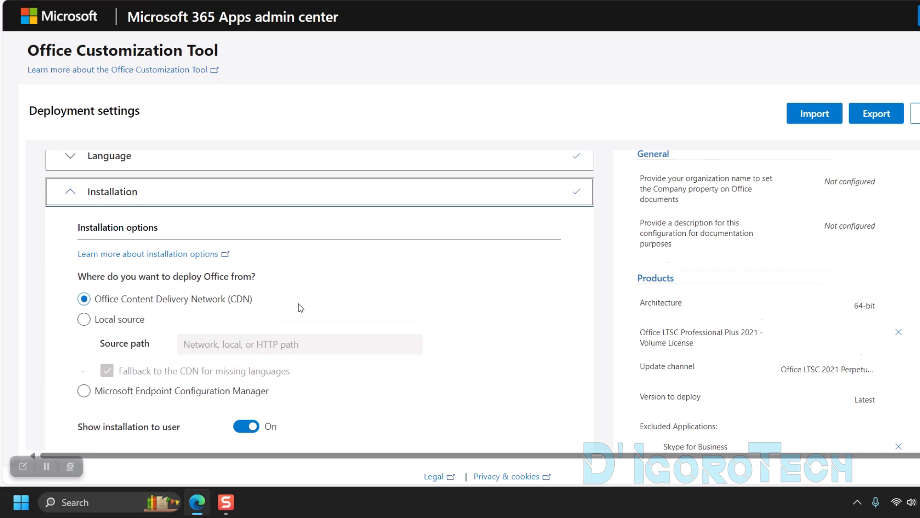
scroll(down, 3)
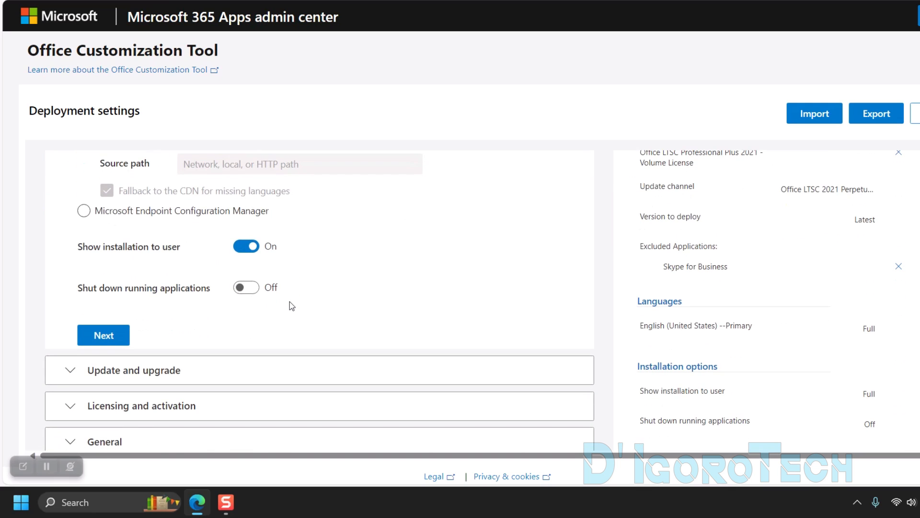
scroll(down, 3)
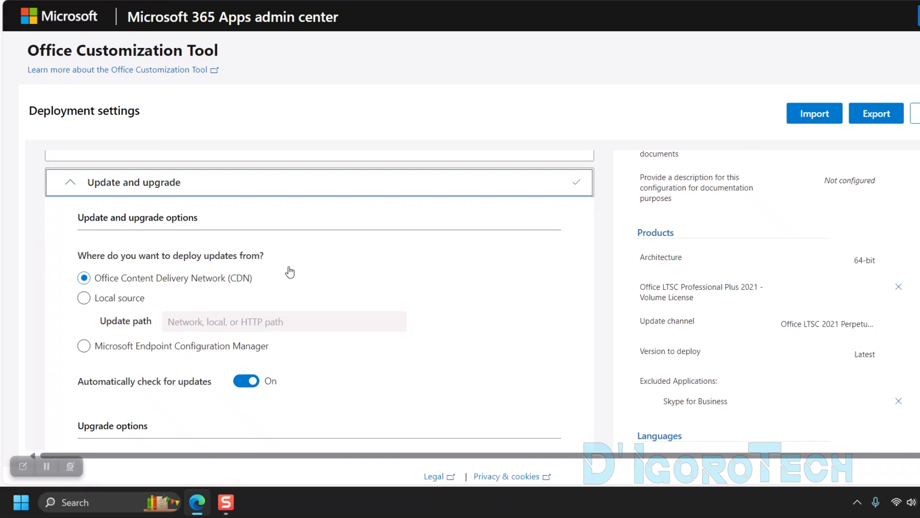
Keep CDN updates, turn off uninstalling MSI versions of Office, and continue to licensing.
scroll(up, 3)
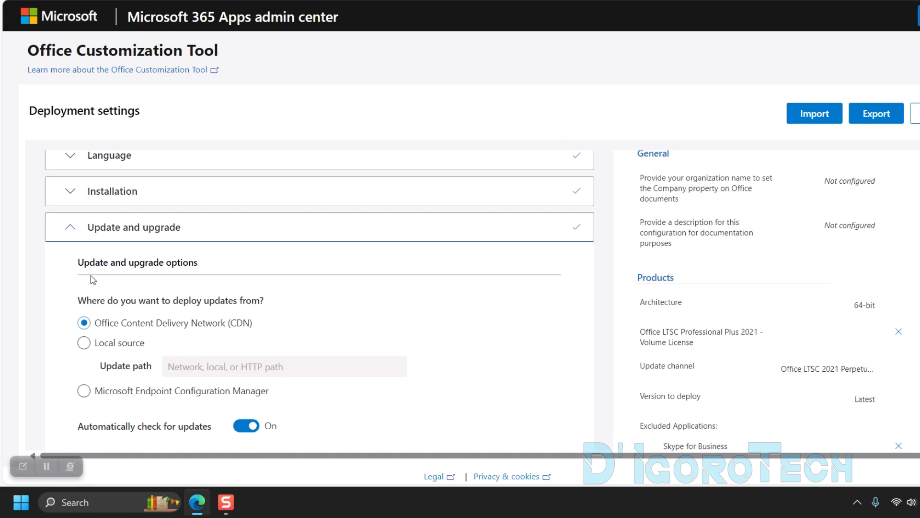
scroll(down, 3)
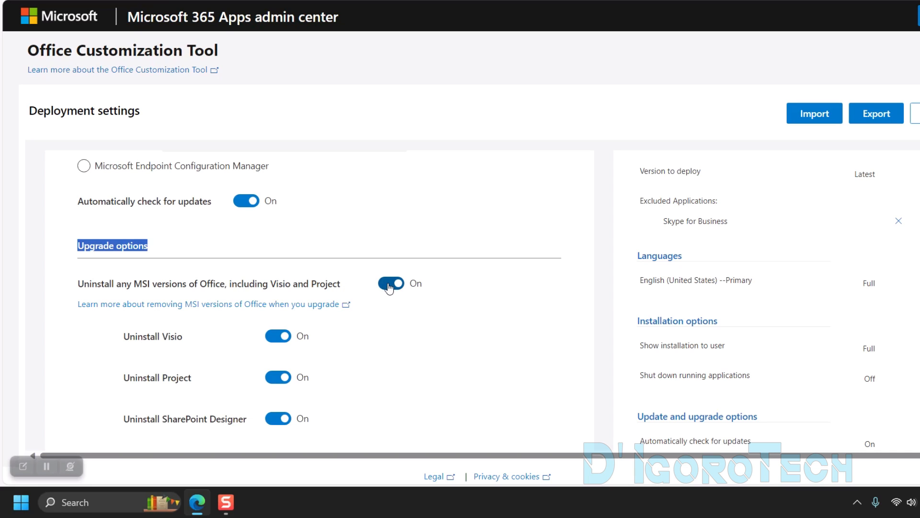
click(389, 283)
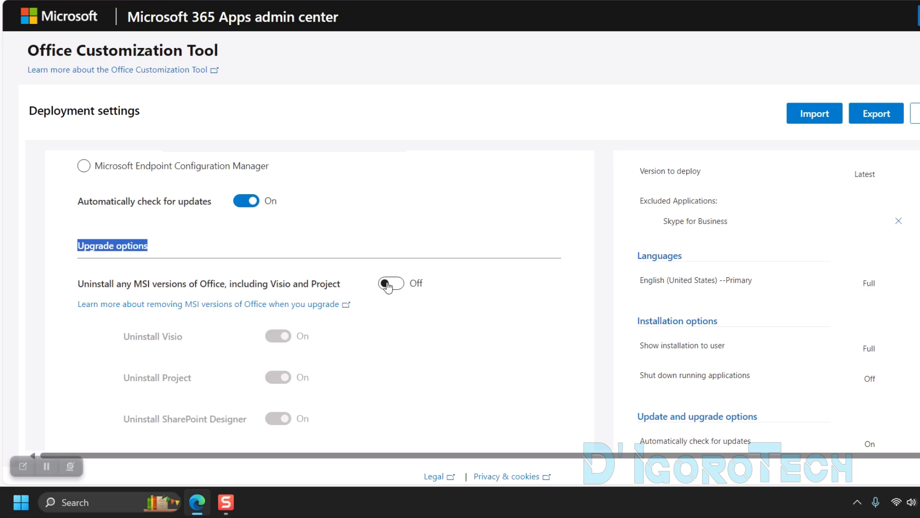
scroll(down, 3)
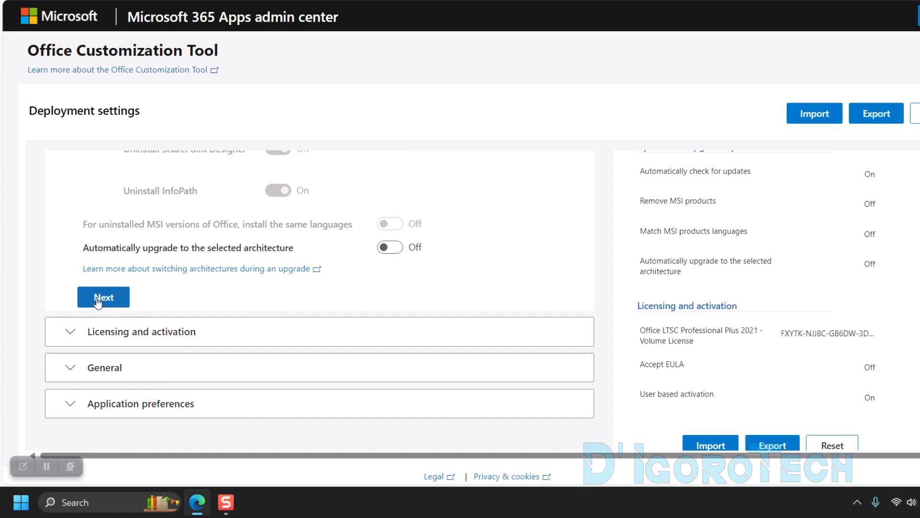
click(104, 296)
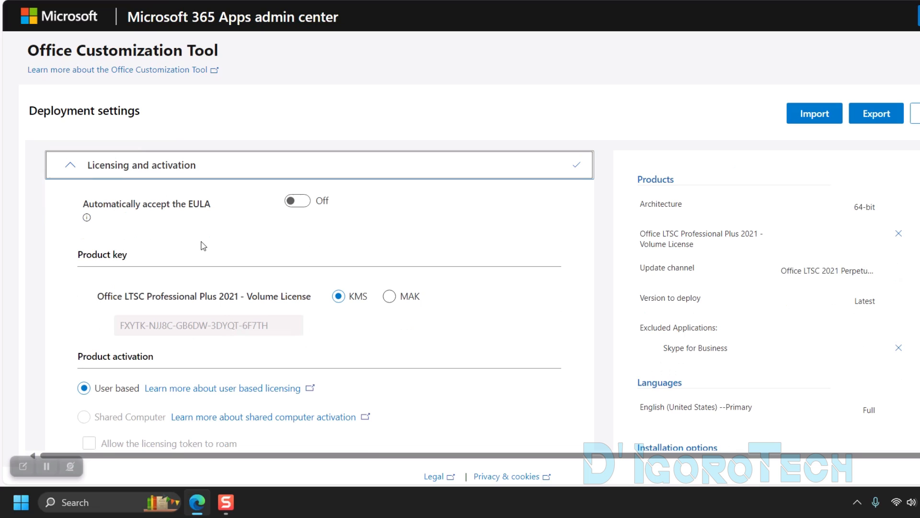
Accept KMS licensing and blank General settings, scrolling through the application preferences list.
scroll(down, 3)
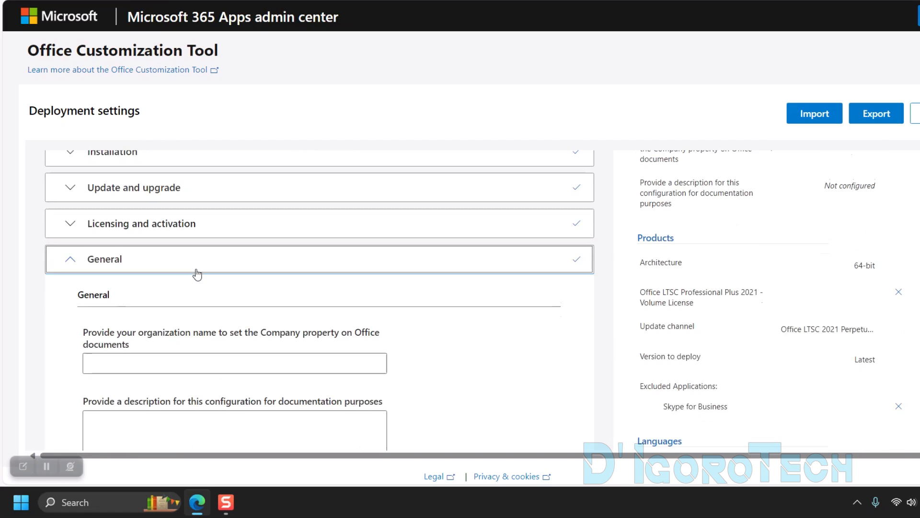
scroll(down, 3)
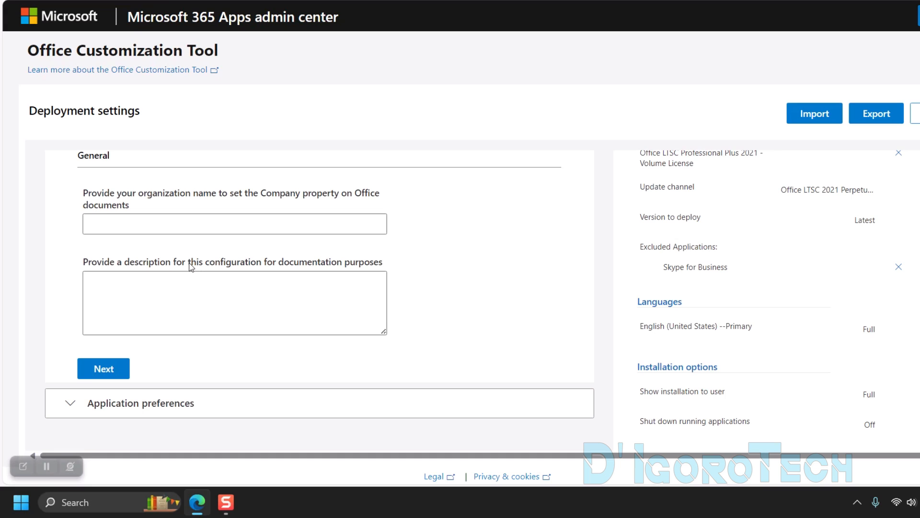
scroll(down, 3)
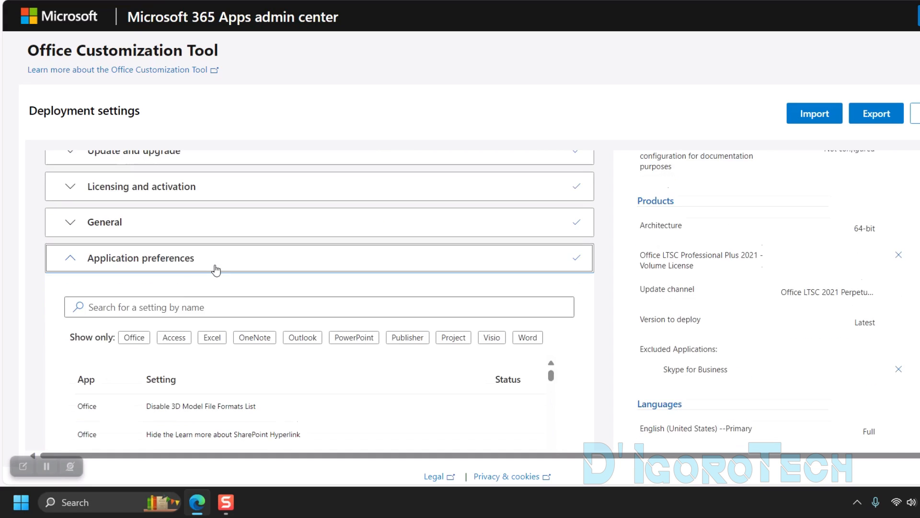
scroll(down, 3)
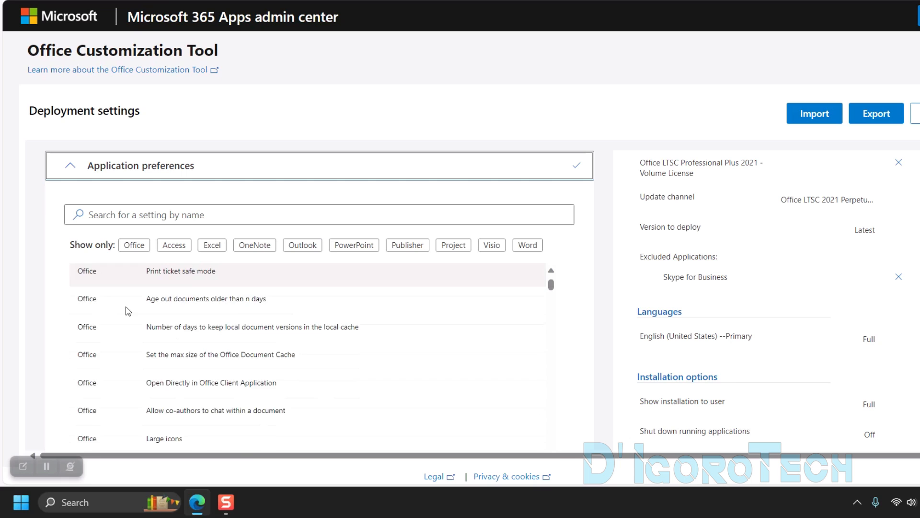
scroll(down, 3)
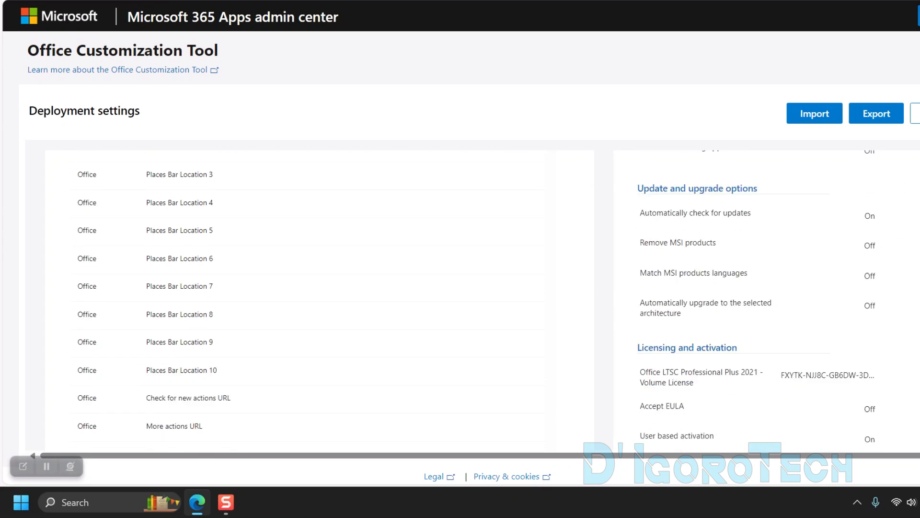
scroll(down, 3)
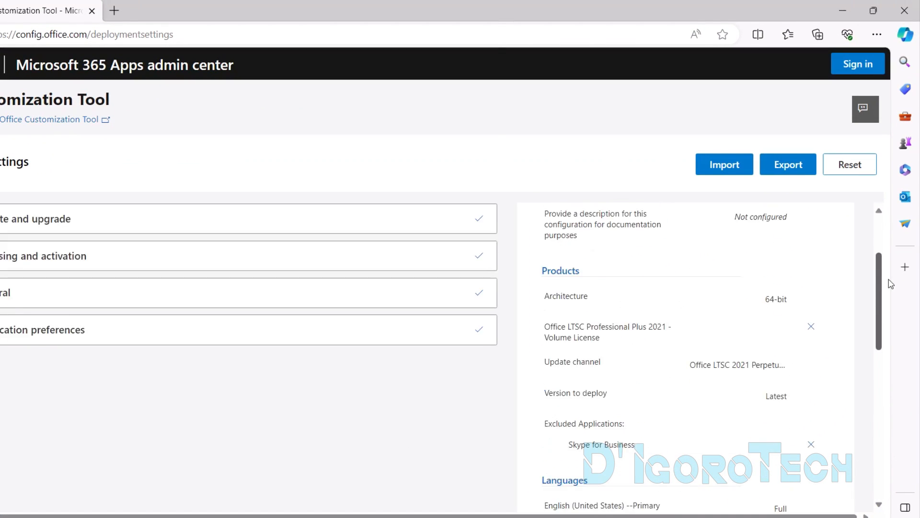
scroll(down, 3)
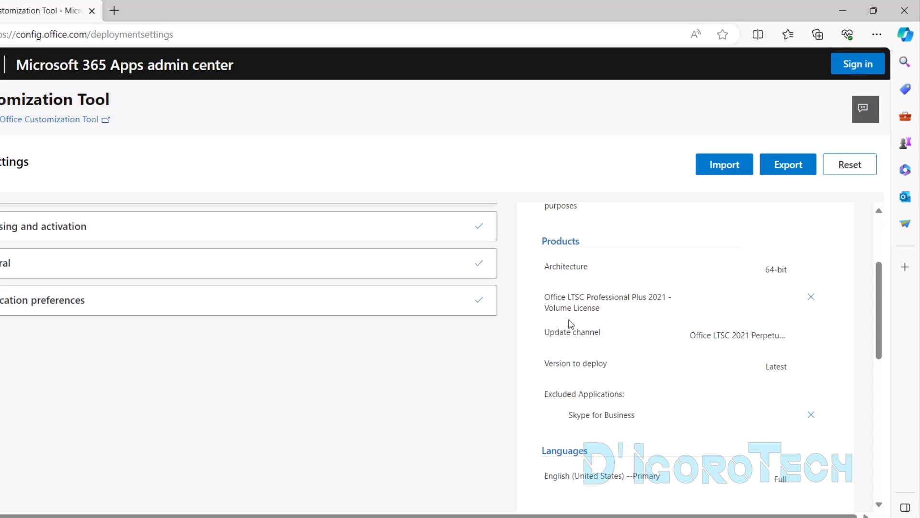
mouse_move(607, 310)
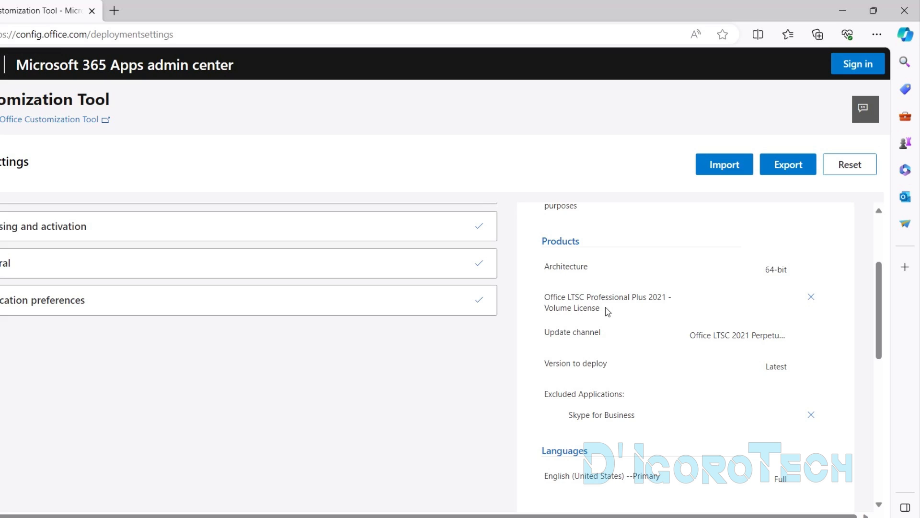
mouse_move(613, 321)
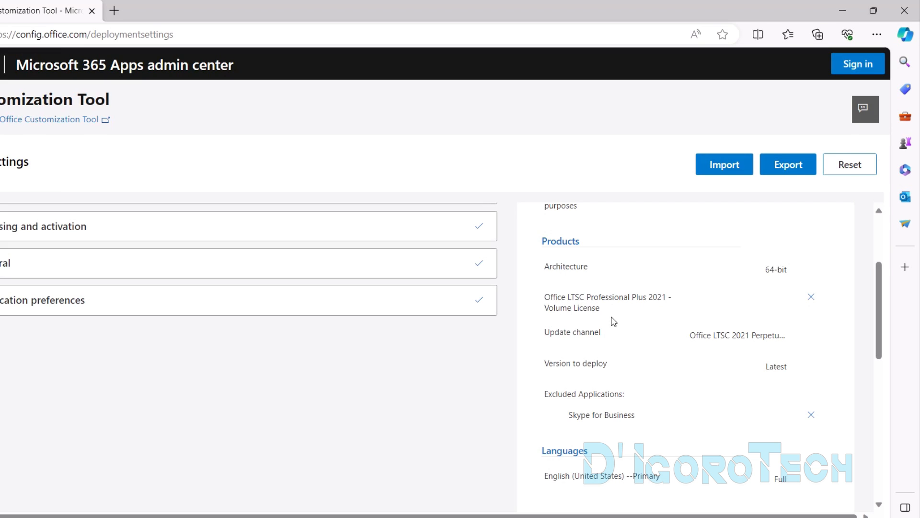
mouse_move(584, 384)
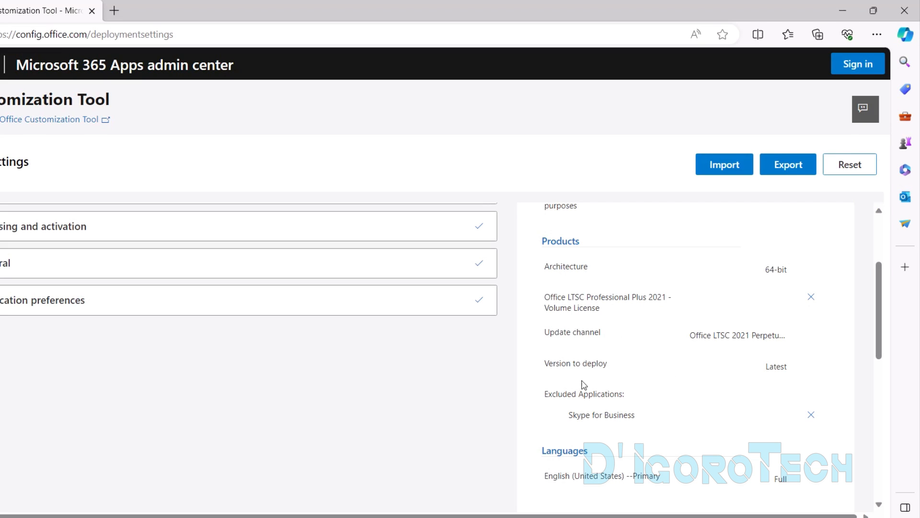
scroll(down, 3)
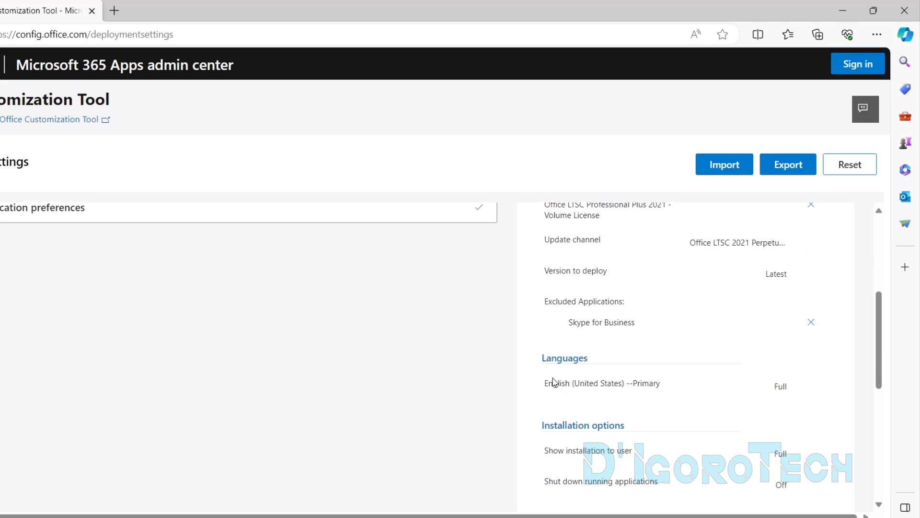
scroll(down, 3)
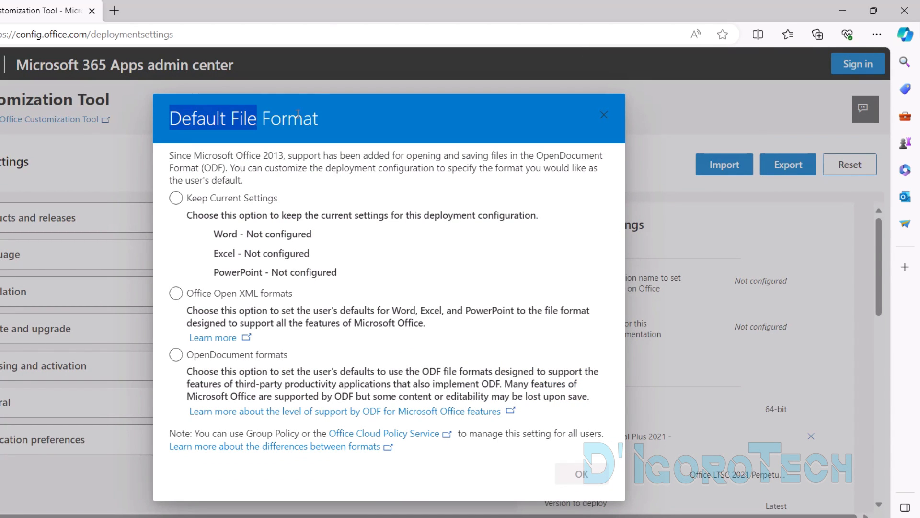
Set Office Open XML formats as the default file format.
click(176, 294)
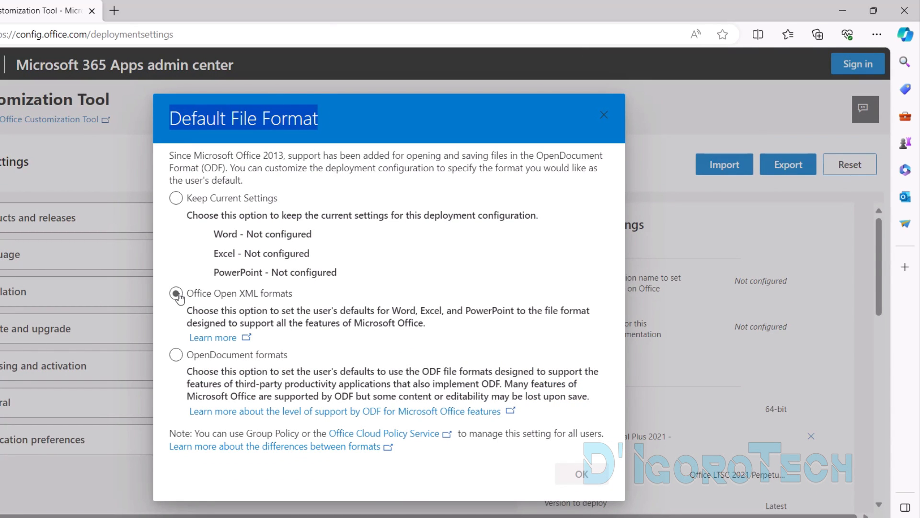
click(176, 294)
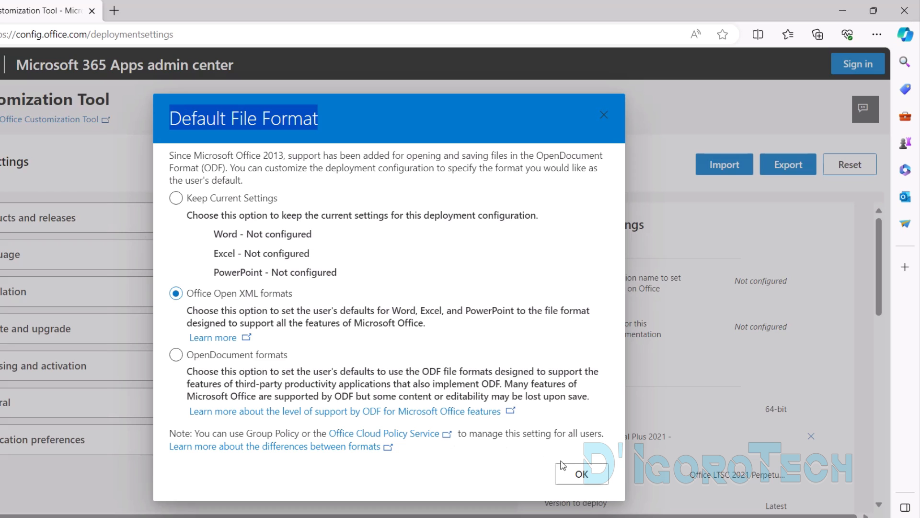
click(580, 473)
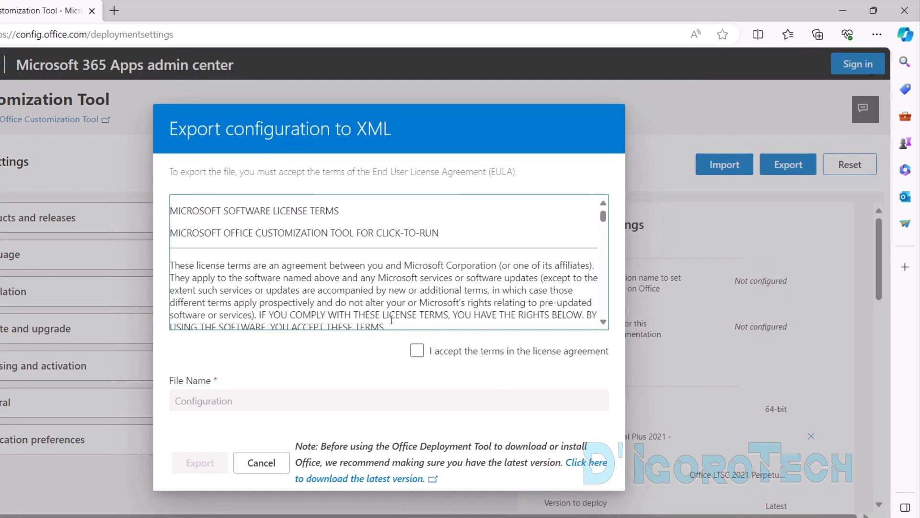
Accept the license terms, export the configuration and keep the downloaded Configuration.xml.
click(417, 351)
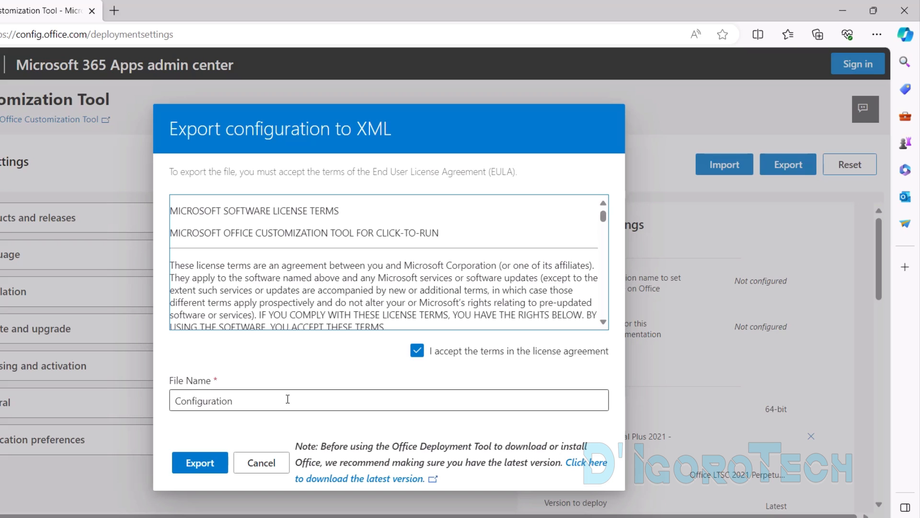
mouse_move(255, 404)
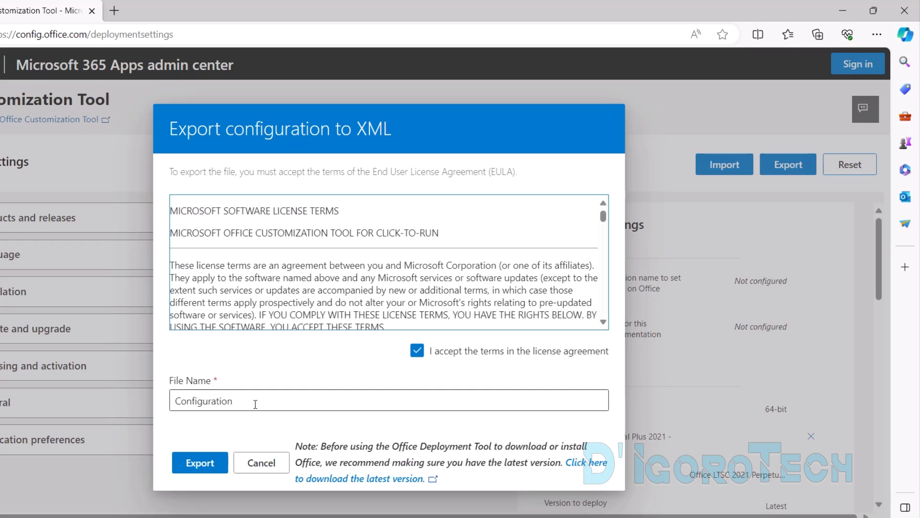
click(200, 462)
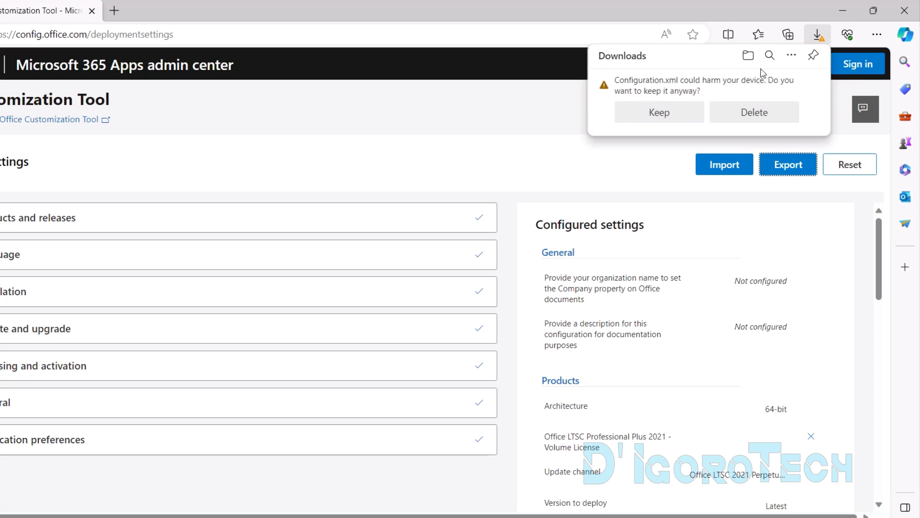
click(658, 112)
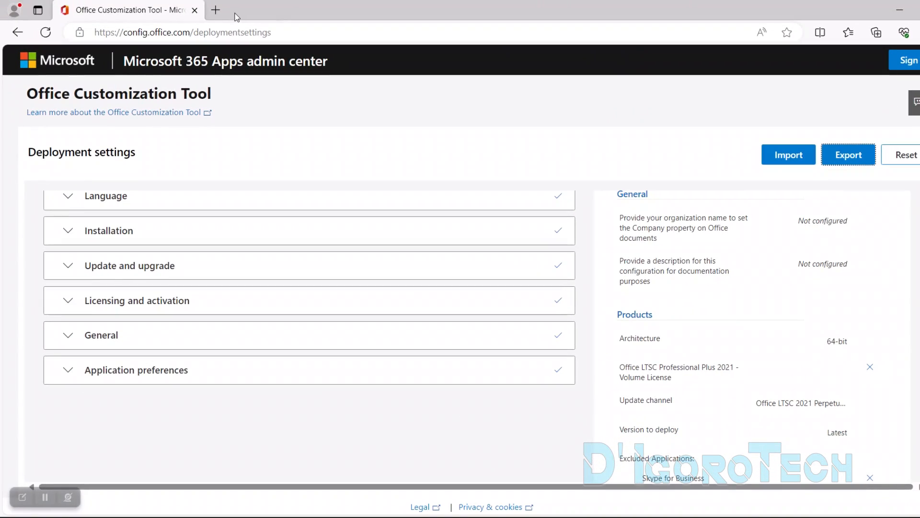
Search for the Office Deployment Tool in a new tab and reach Microsoft's download page.
click(215, 10)
text(office)
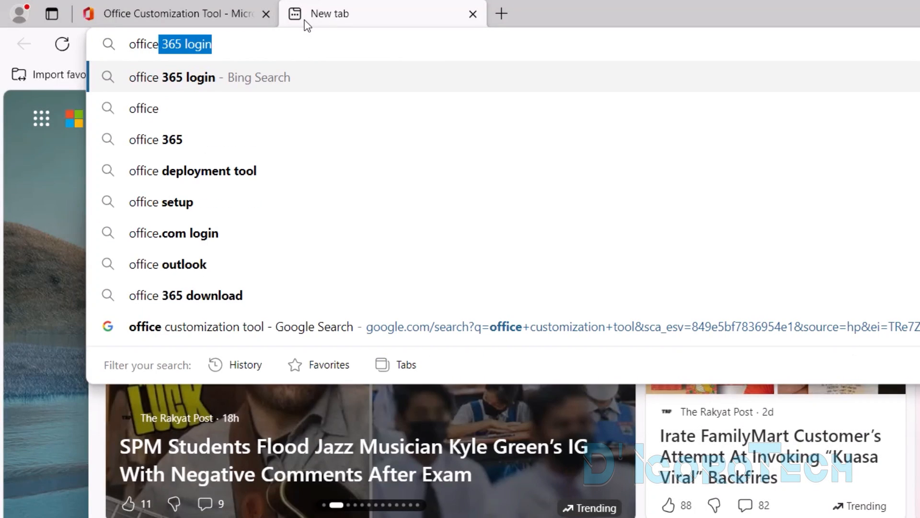
click(208, 170)
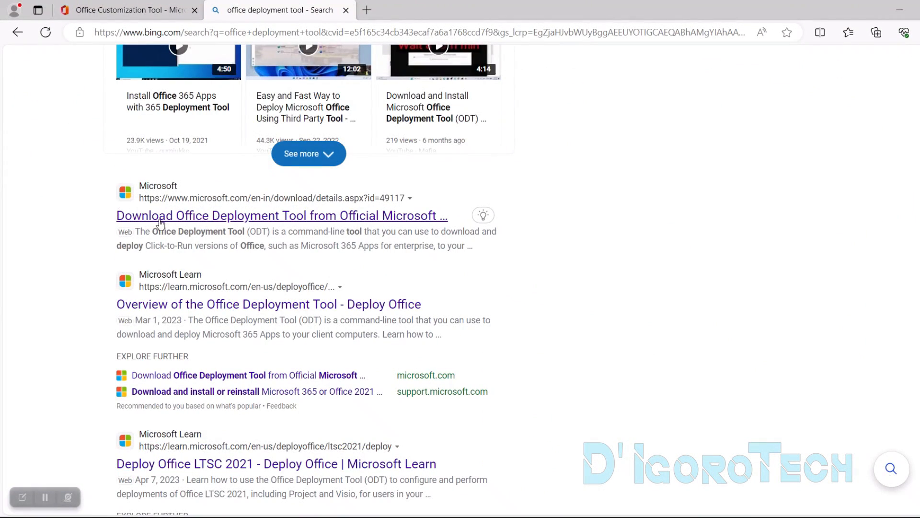
mouse_move(404, 221)
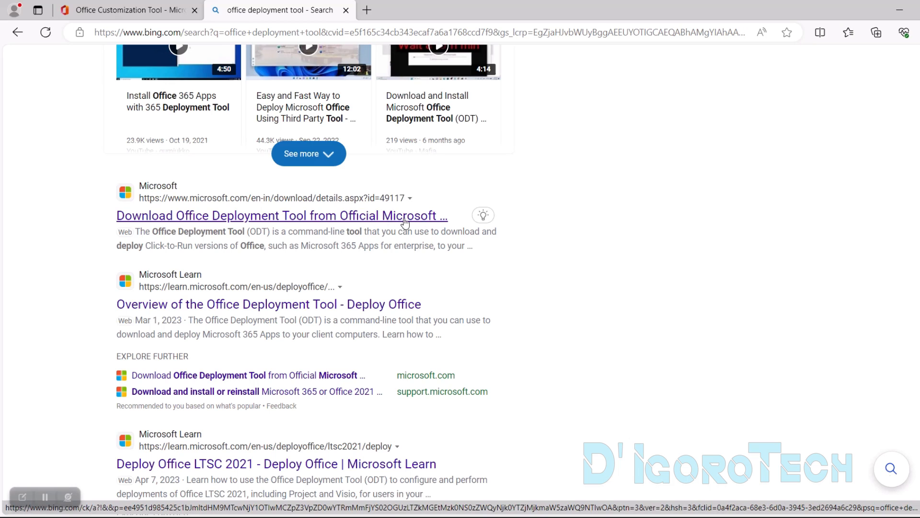
click(282, 216)
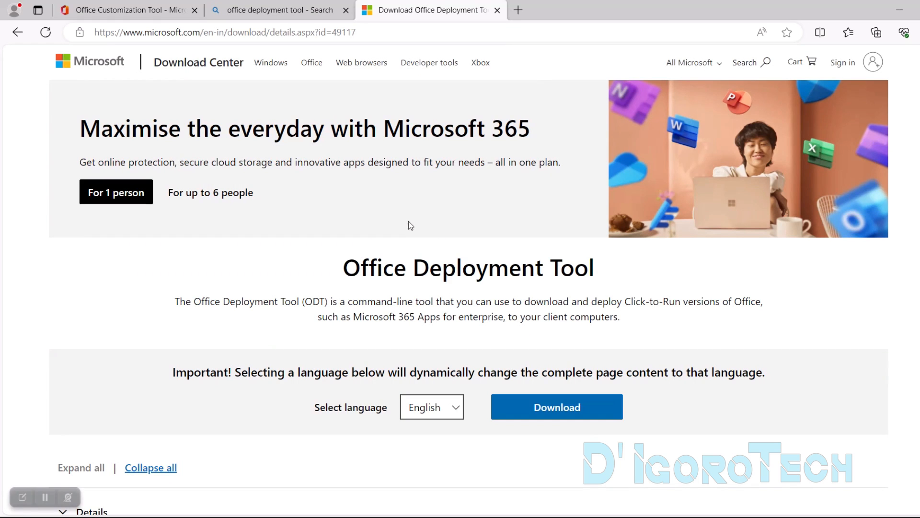
Download the Office Deployment Tool installer and show the downloads in their folder.
scroll(down, 3)
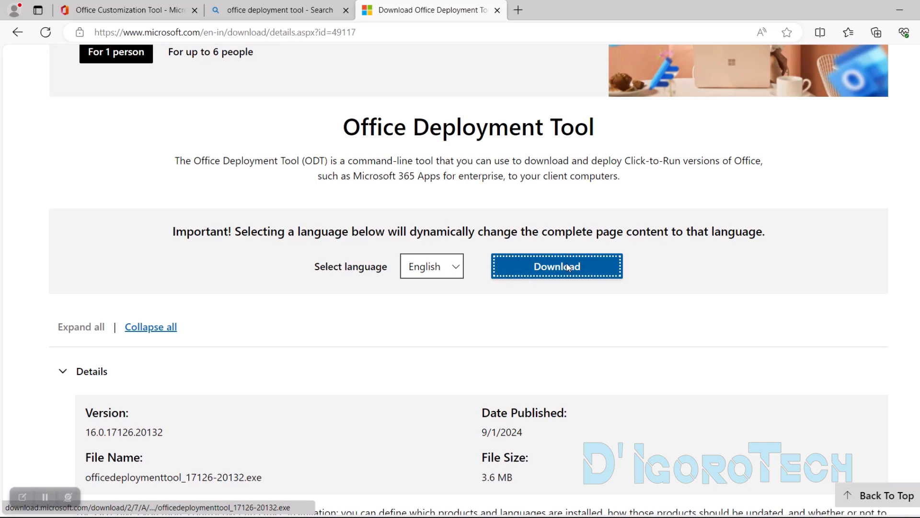
click(556, 266)
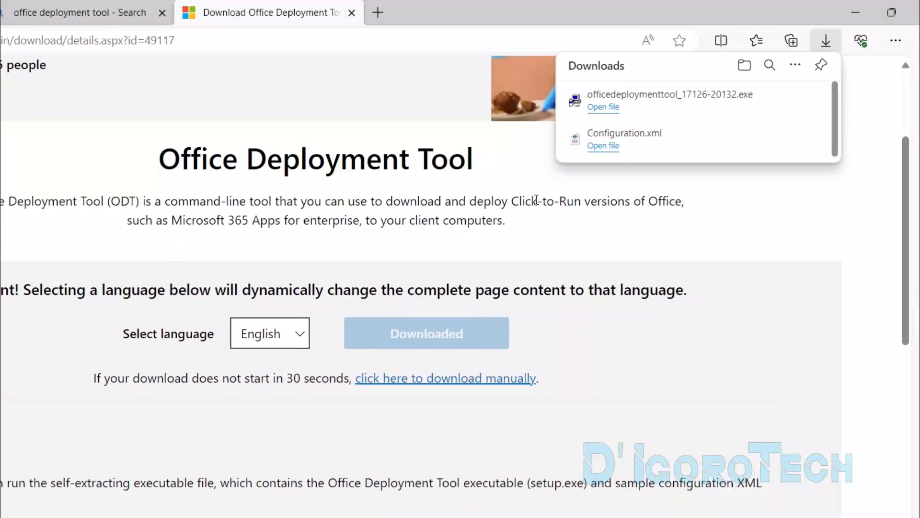
click(162, 12)
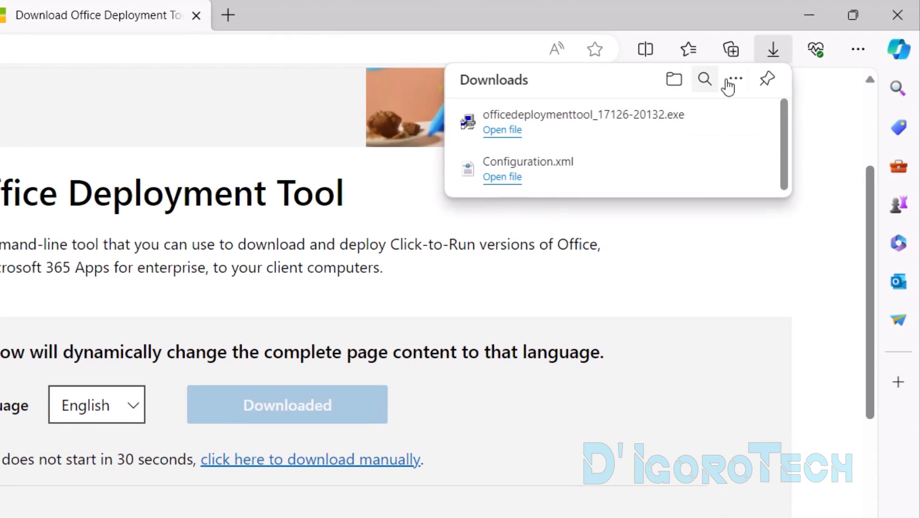
mouse_move(683, 135)
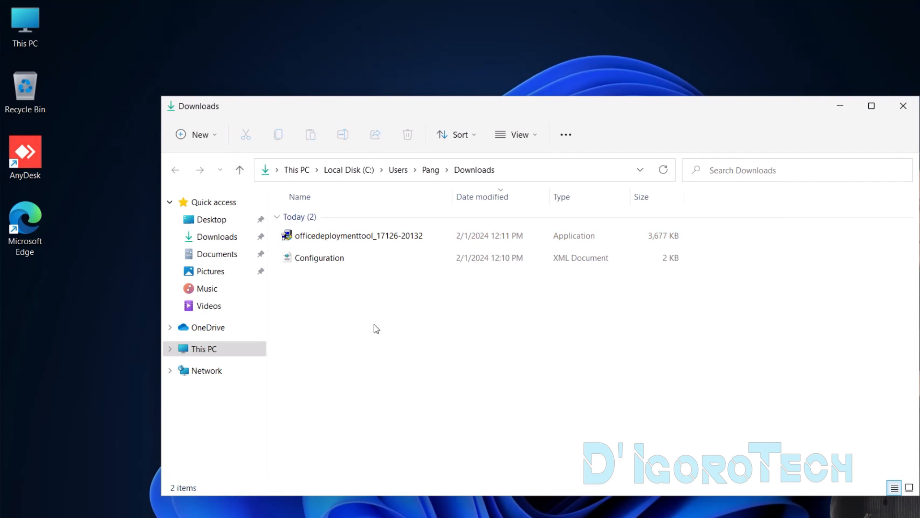
mouse_move(360, 343)
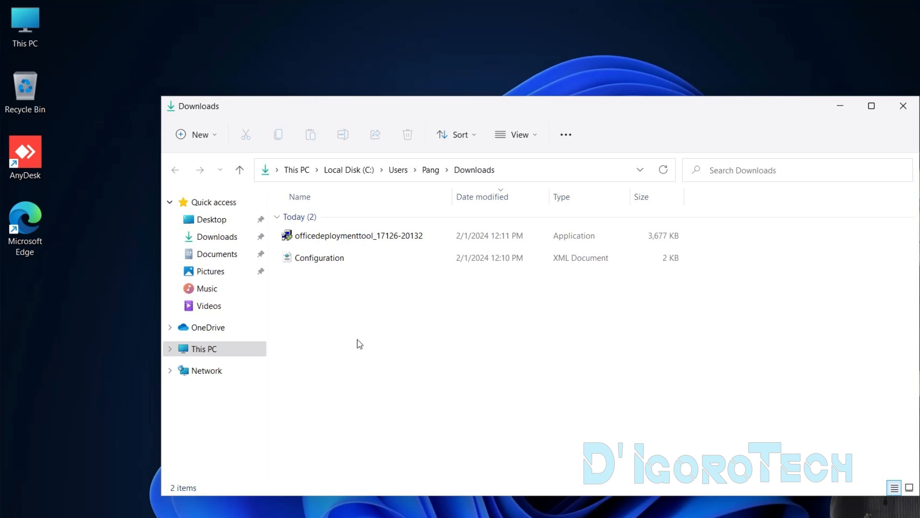
Create an Office 2021 folder in Downloads holding both downloaded files and go into it.
right_click(359, 343)
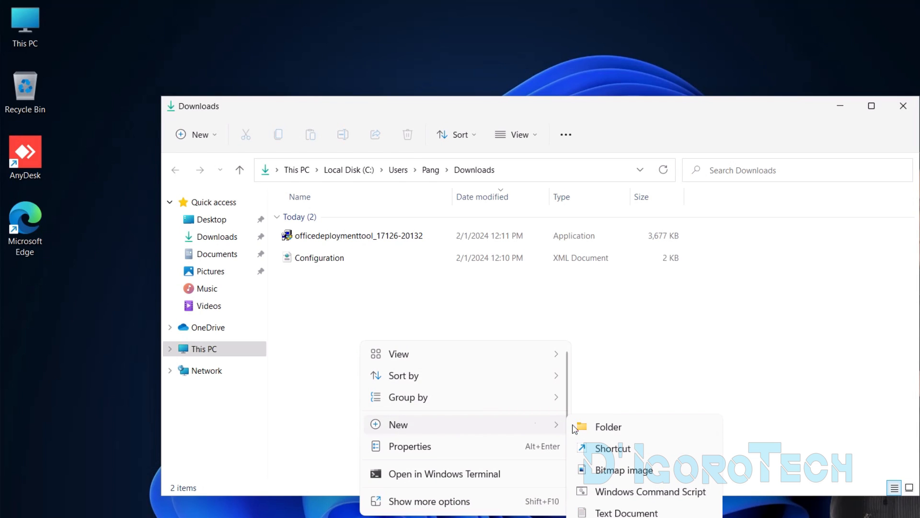
click(608, 425)
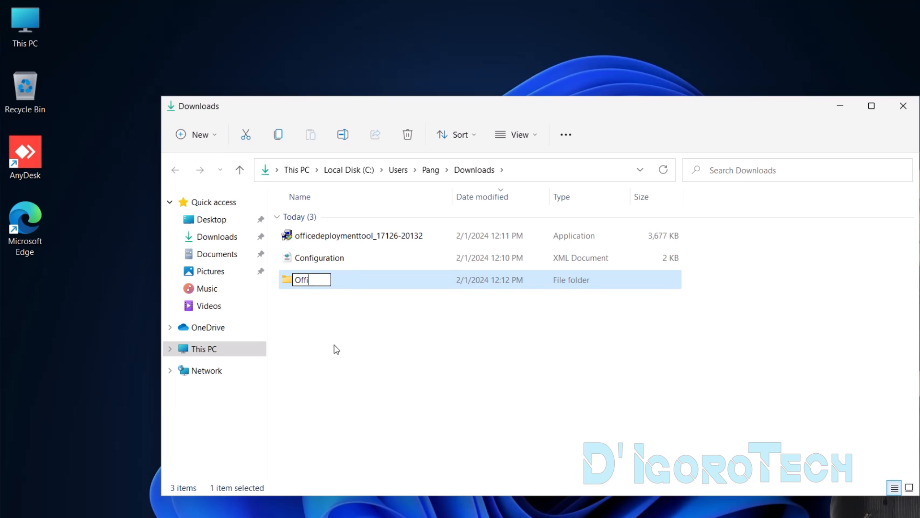
text(ce 2021)
key(Return)
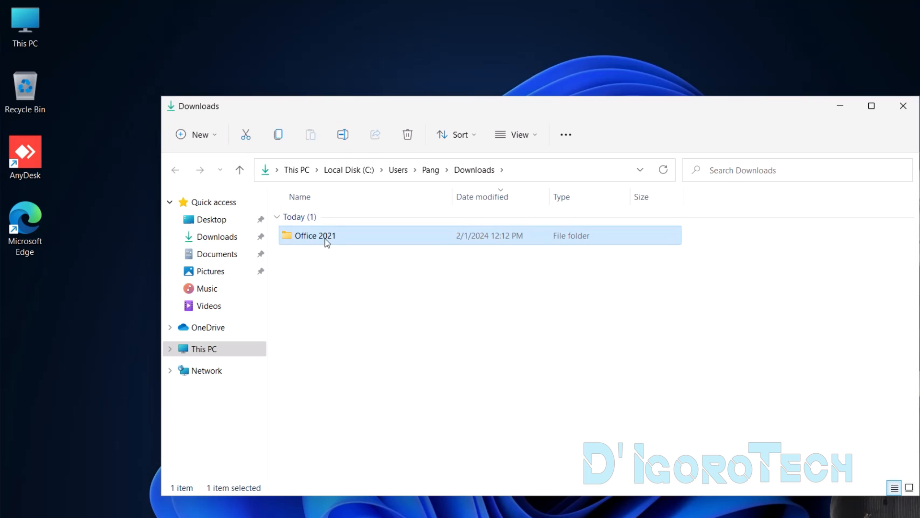
double_click(315, 236)
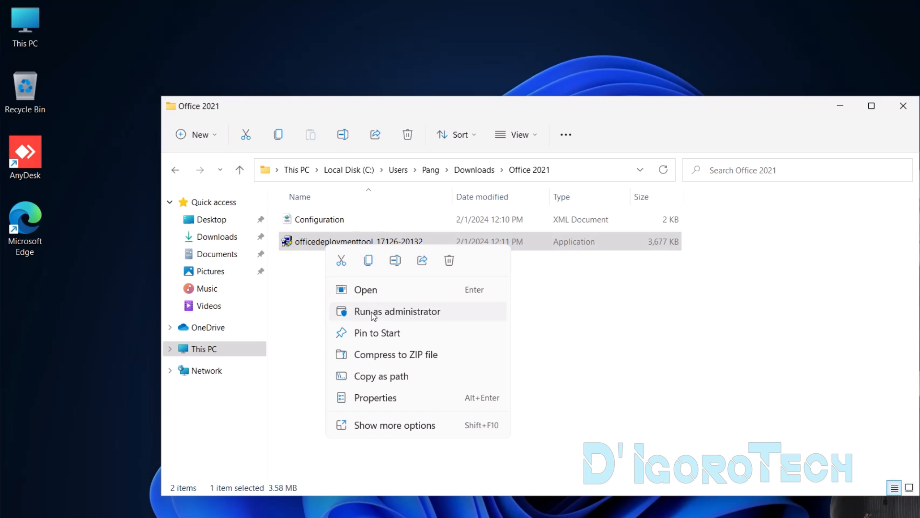
Run the Office Deployment Tool as administrator and accept its license terms.
click(397, 310)
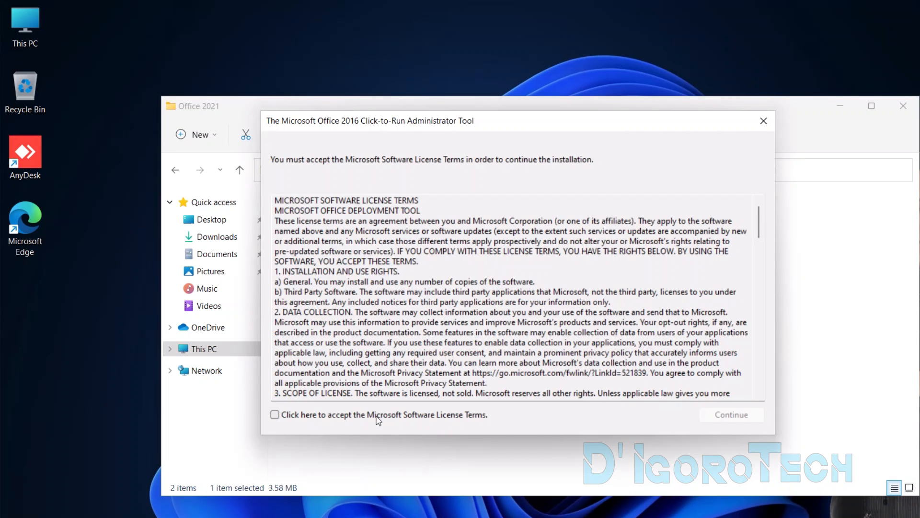
click(275, 414)
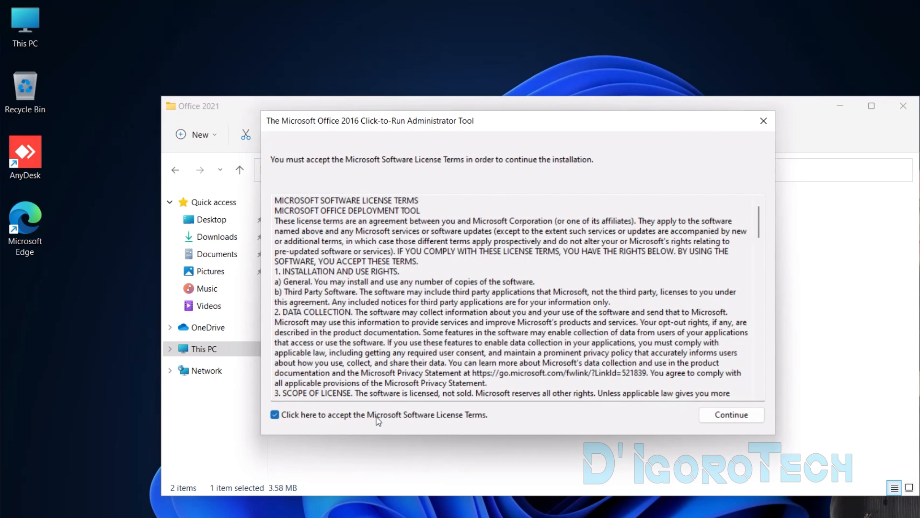
mouse_move(399, 424)
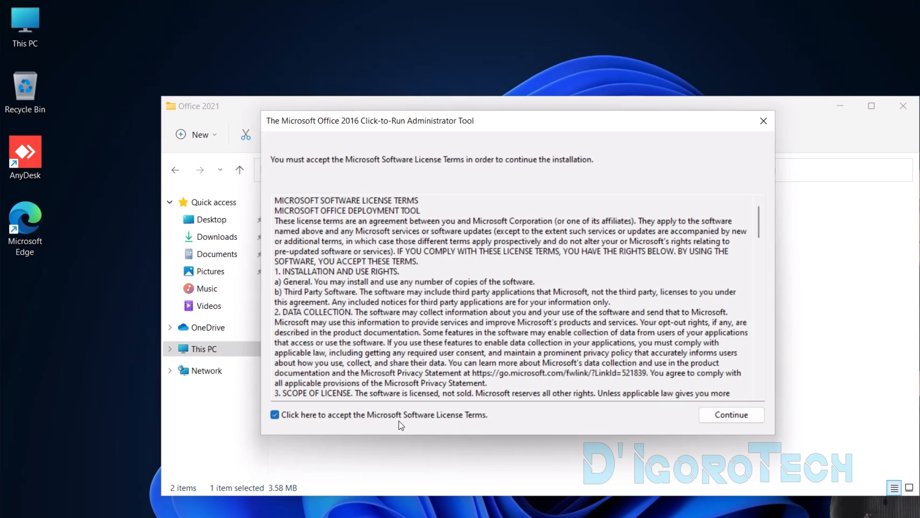
click(730, 415)
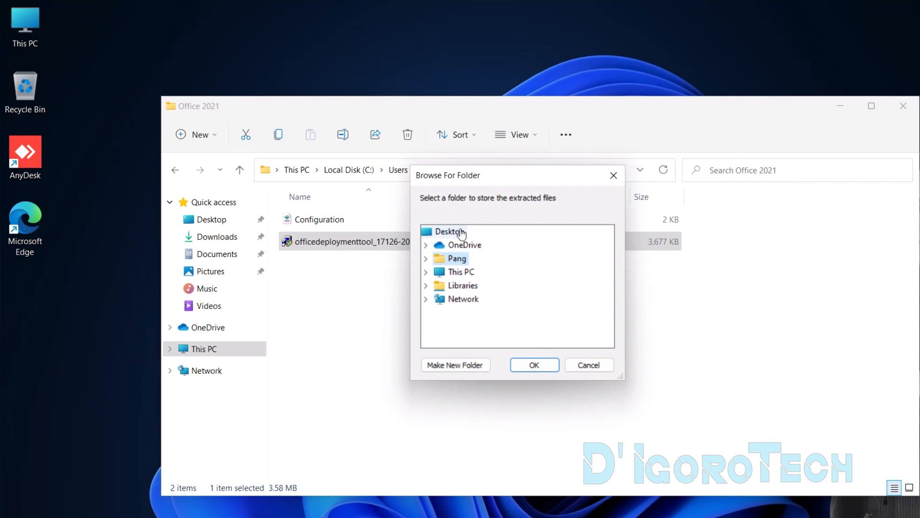
Extract the tool files into the Downloads\Office 2021 folder.
click(424, 258)
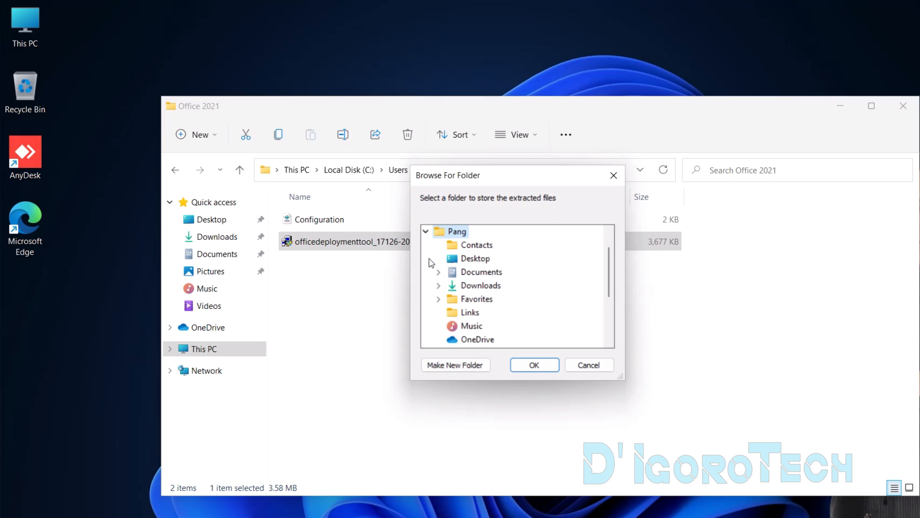
mouse_move(440, 287)
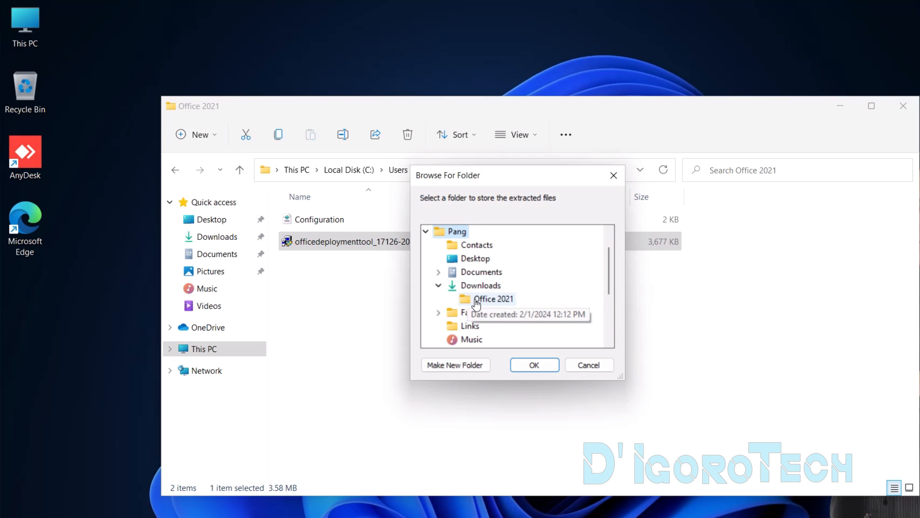
click(497, 299)
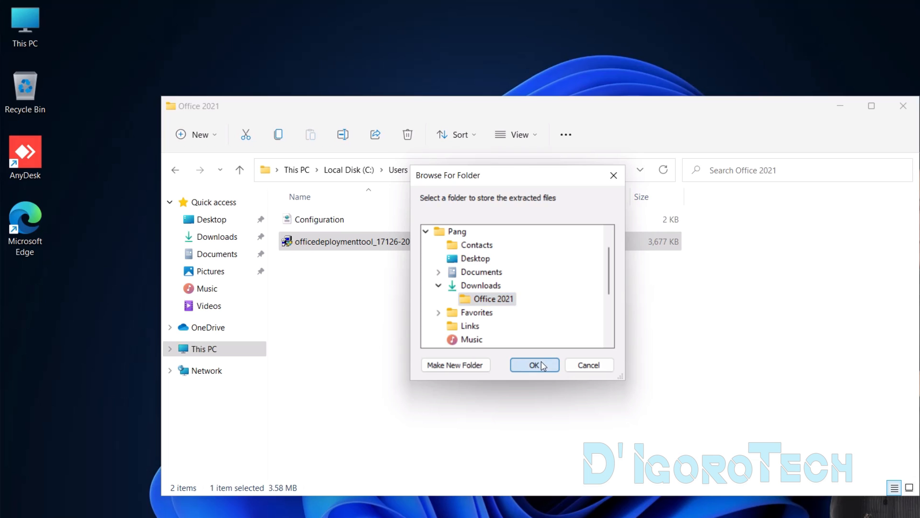
click(533, 364)
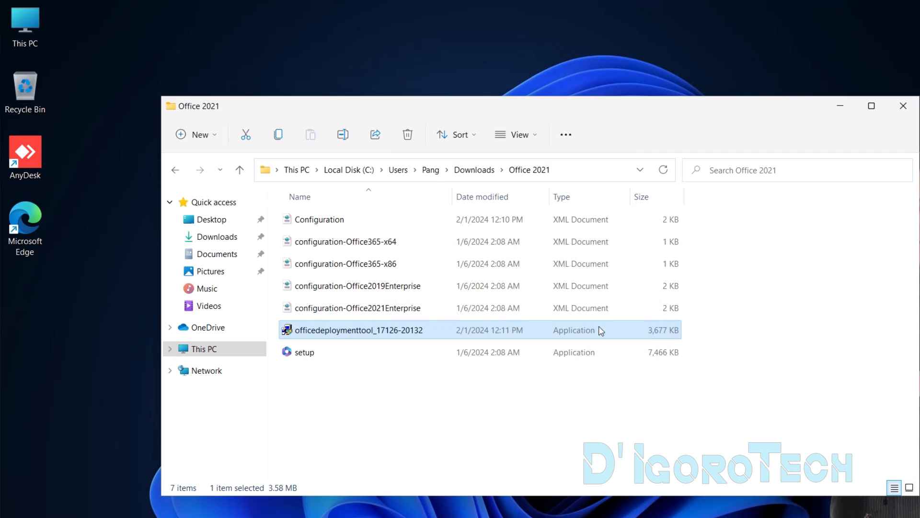
Move the Office 2021 folder from Downloads to the root of Local Disk (C:).
click(346, 241)
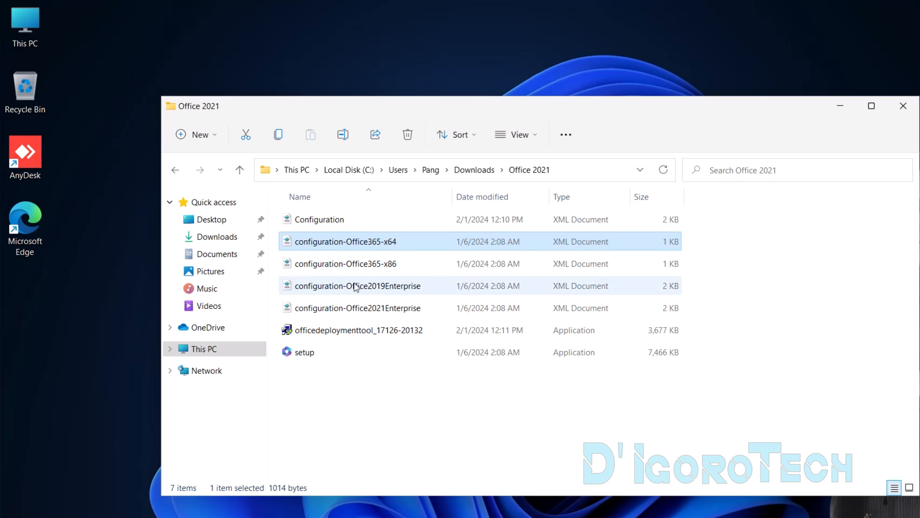
click(357, 390)
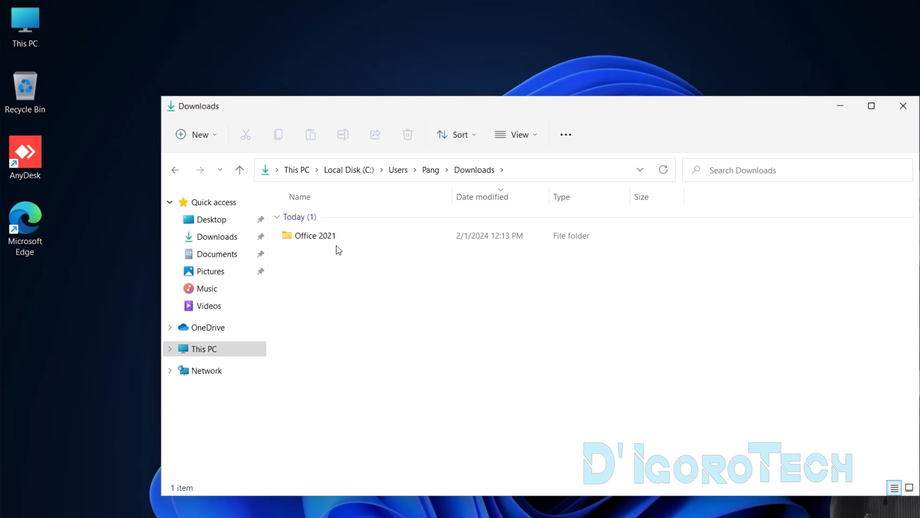
right_click(315, 236)
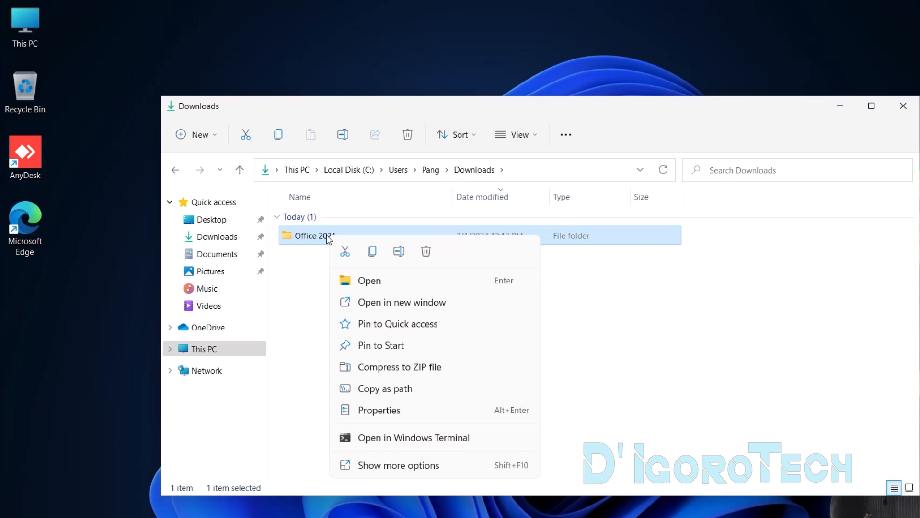
mouse_move(345, 250)
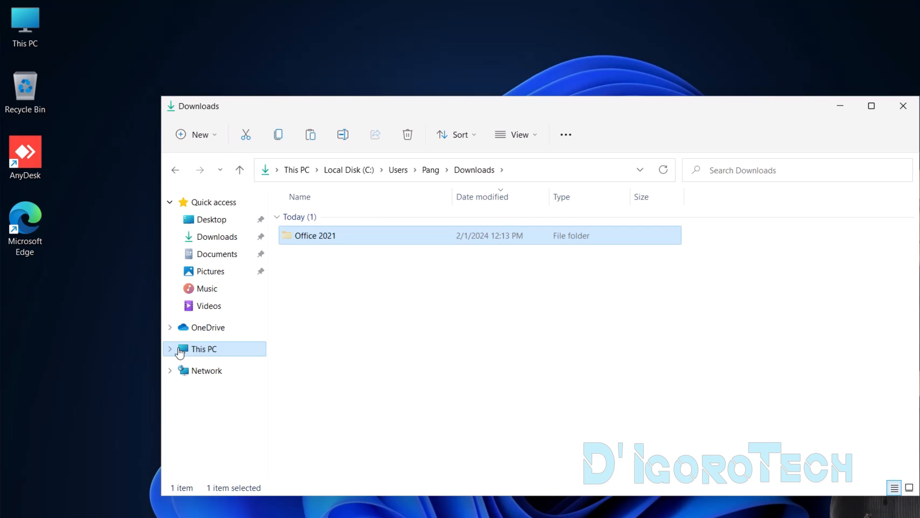
click(170, 349)
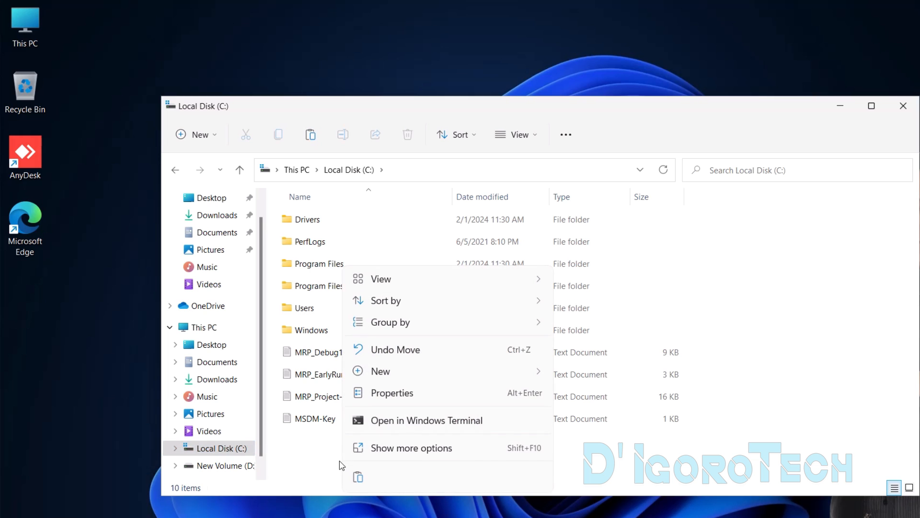
mouse_move(358, 477)
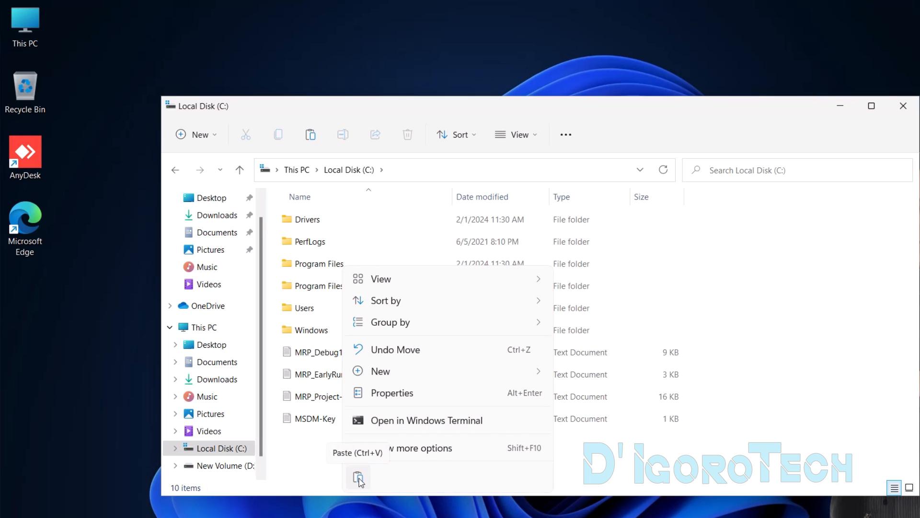
click(357, 476)
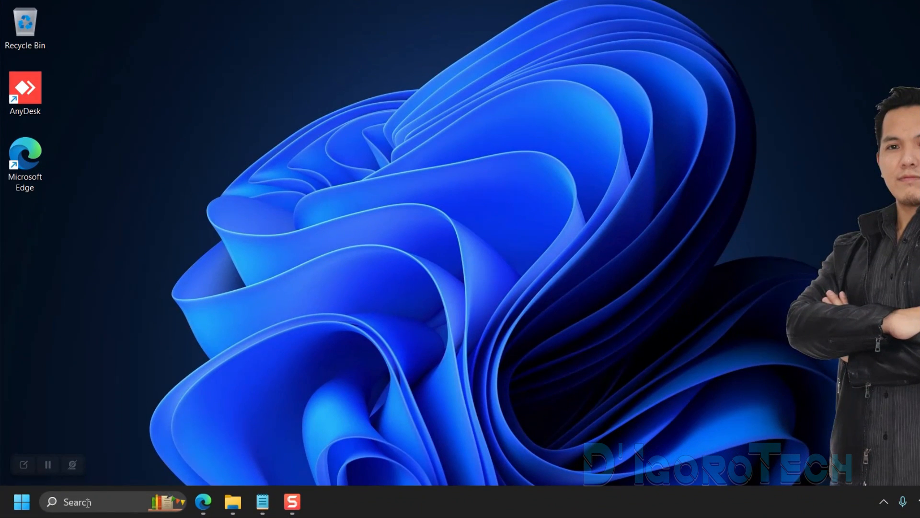
Launch Command Prompt as administrator from a taskbar search for cmd.
text(cmd)
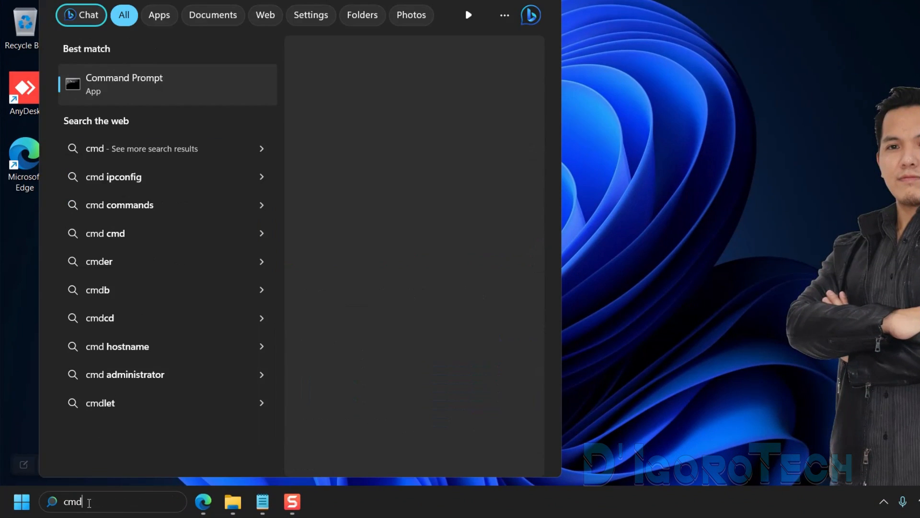
right_click(167, 84)
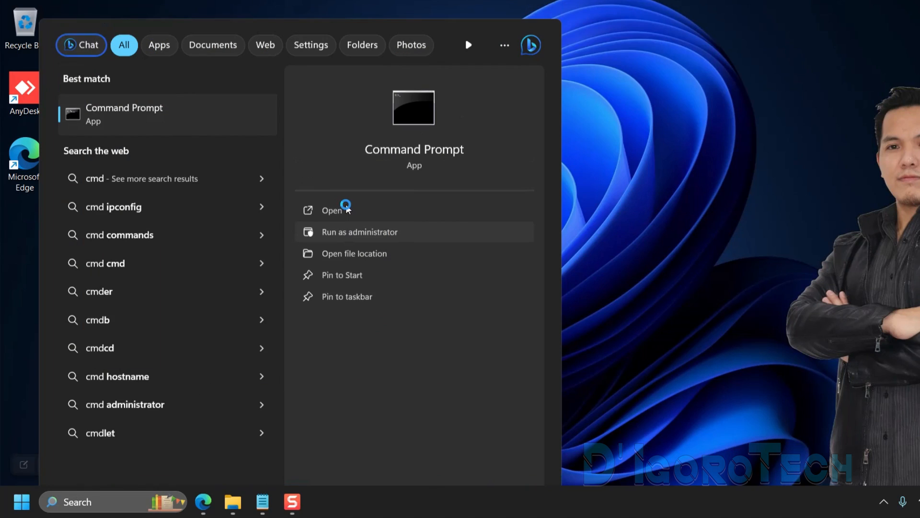
click(332, 210)
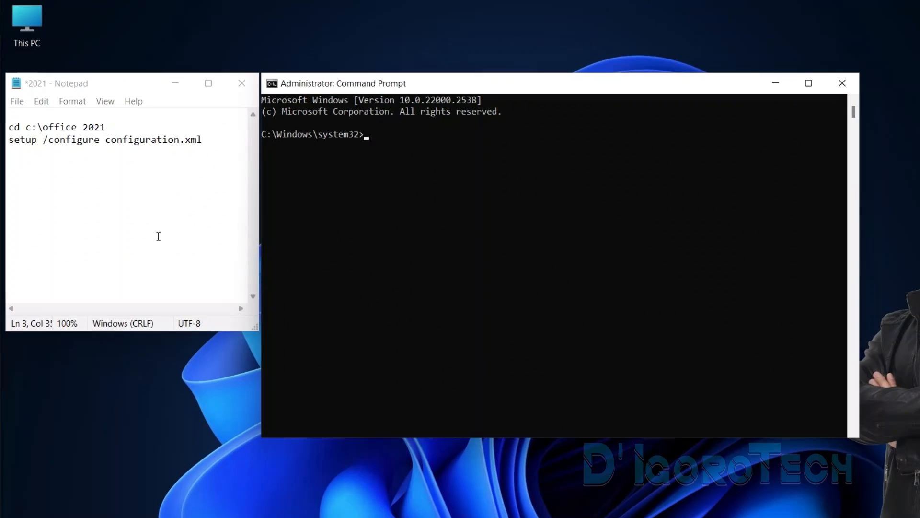
Copy the cd command from Notepad and run it to switch into C:\Office 2021.
click(108, 129)
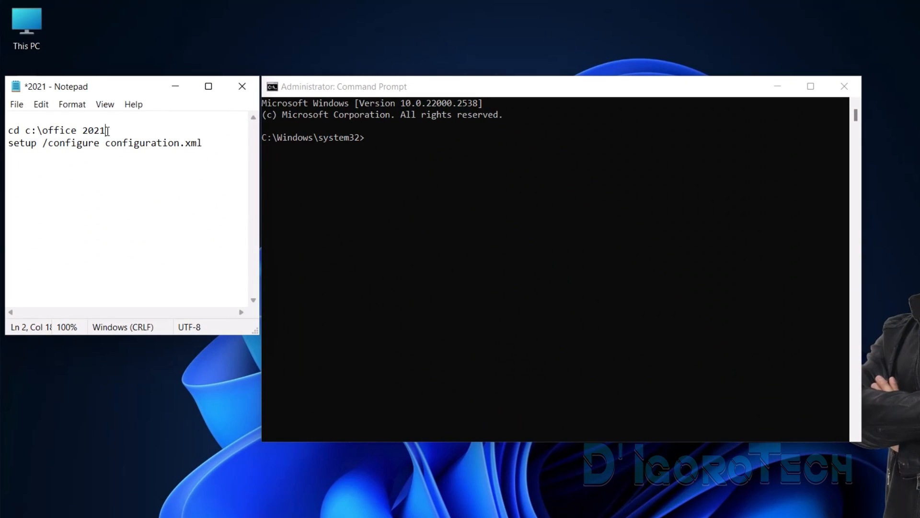
key(ctrl+c)
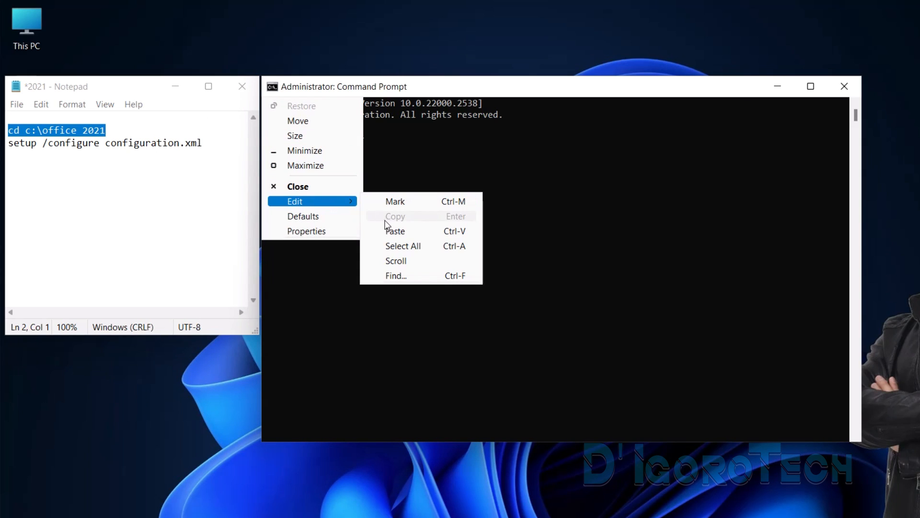
click(395, 231)
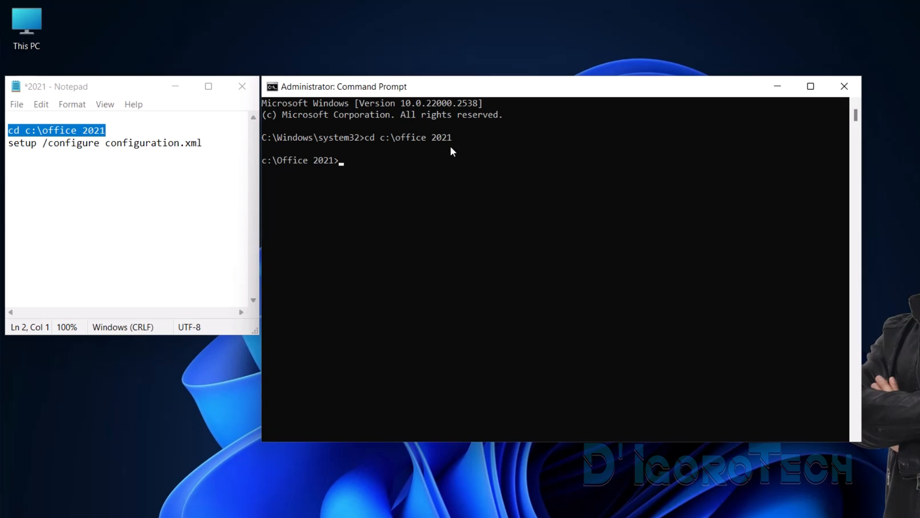
mouse_move(313, 170)
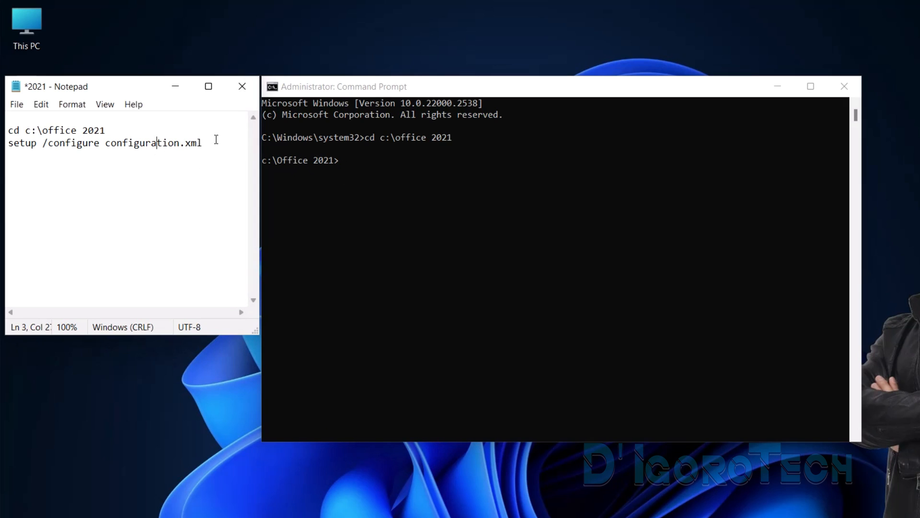
Copy and run setup /configure configuration.xml to start the Office install.
triple_click(105, 143)
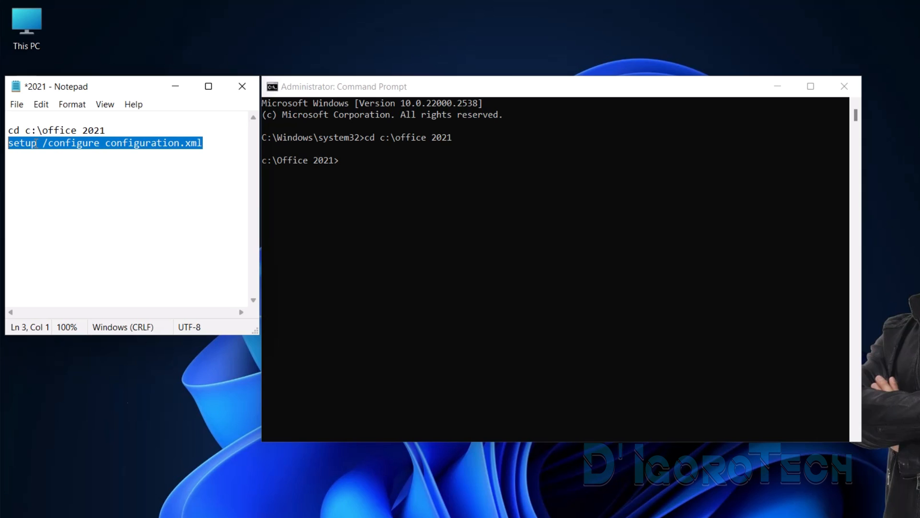
key(ctrl+c)
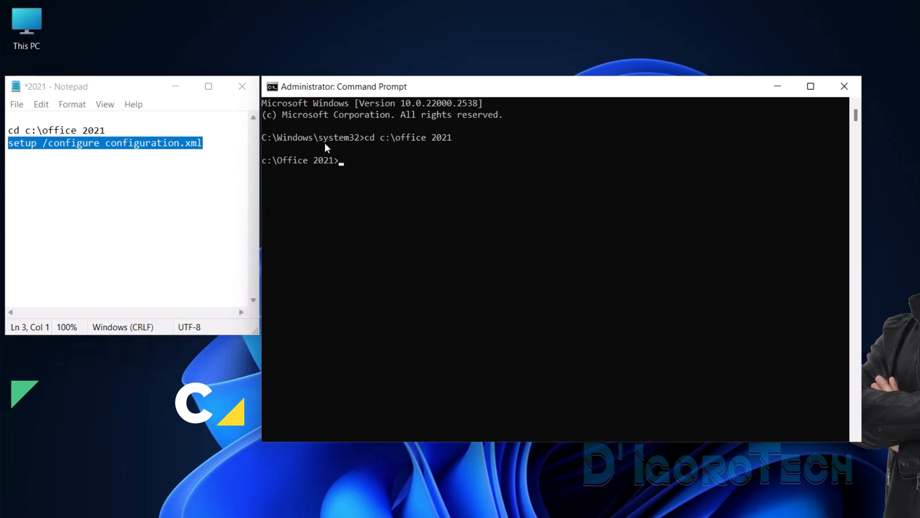
right_click(343, 86)
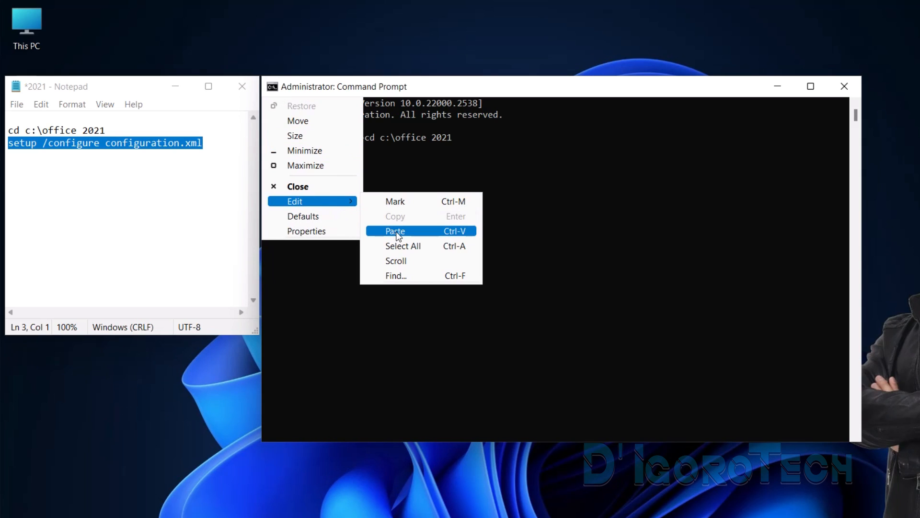
click(394, 230)
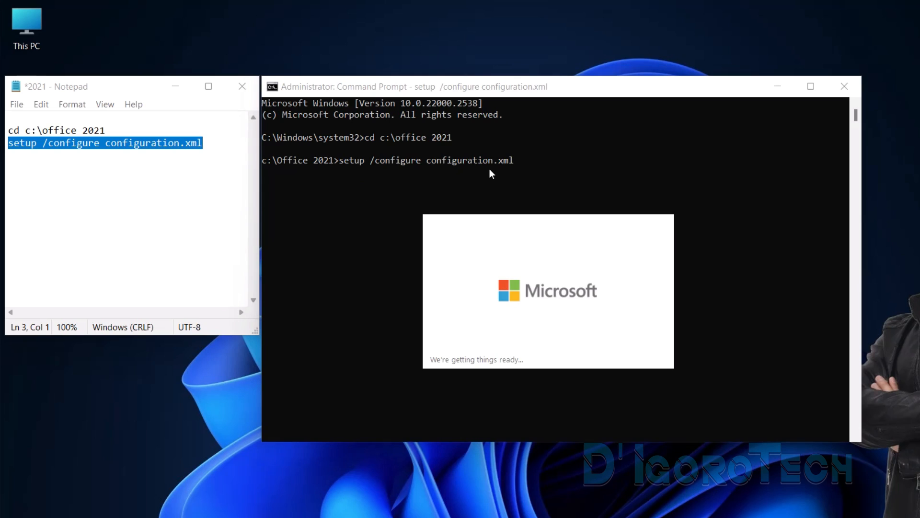
mouse_move(514, 368)
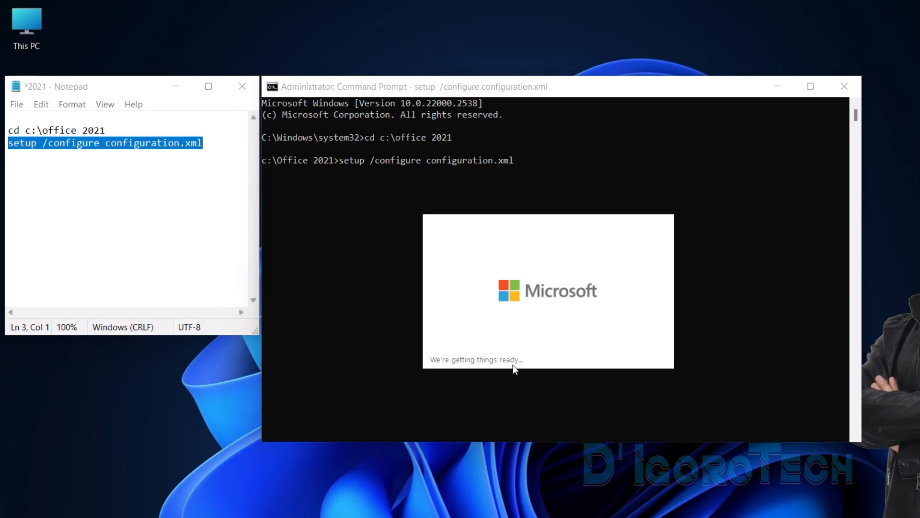
mouse_move(475, 373)
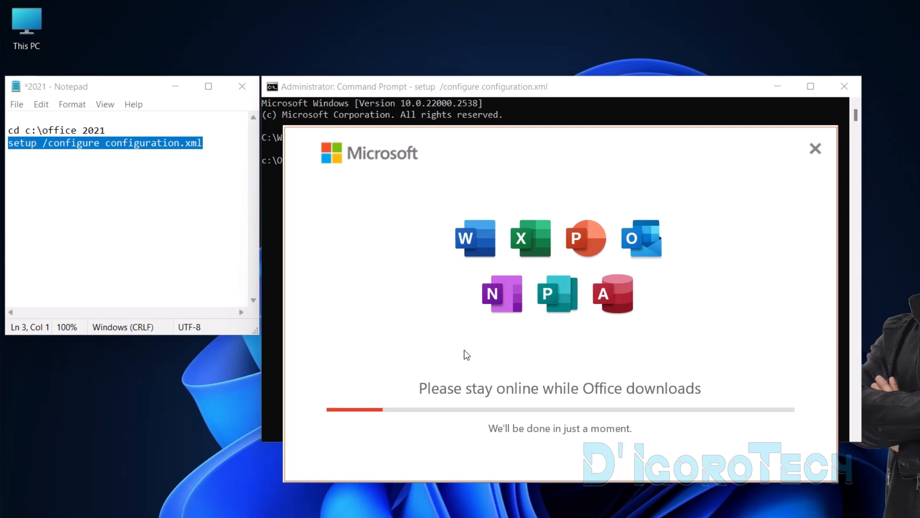
mouse_move(568, 435)
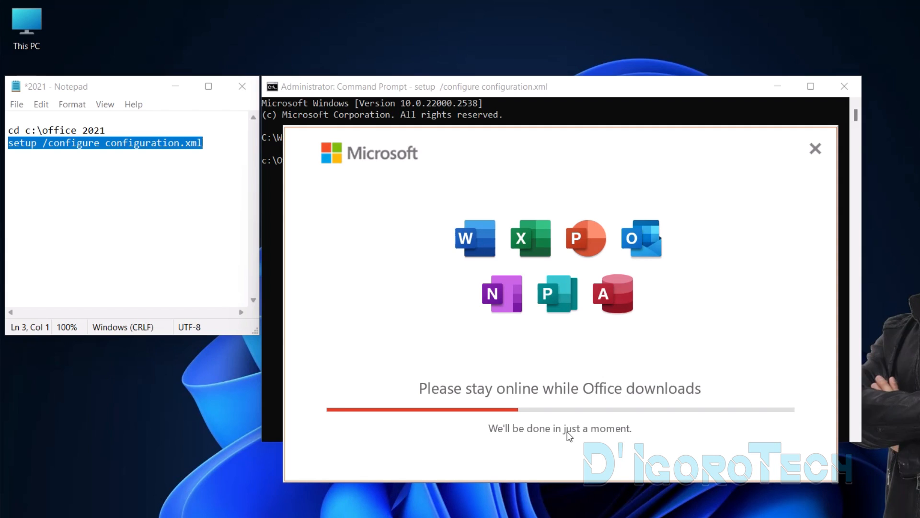
Dismiss the 'You're all set' completion message and close Command Prompt.
click(241, 86)
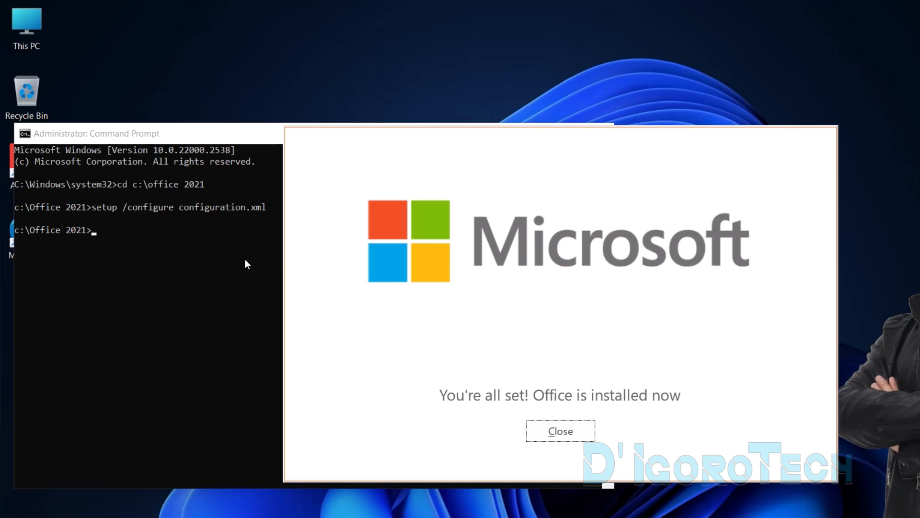
mouse_move(620, 415)
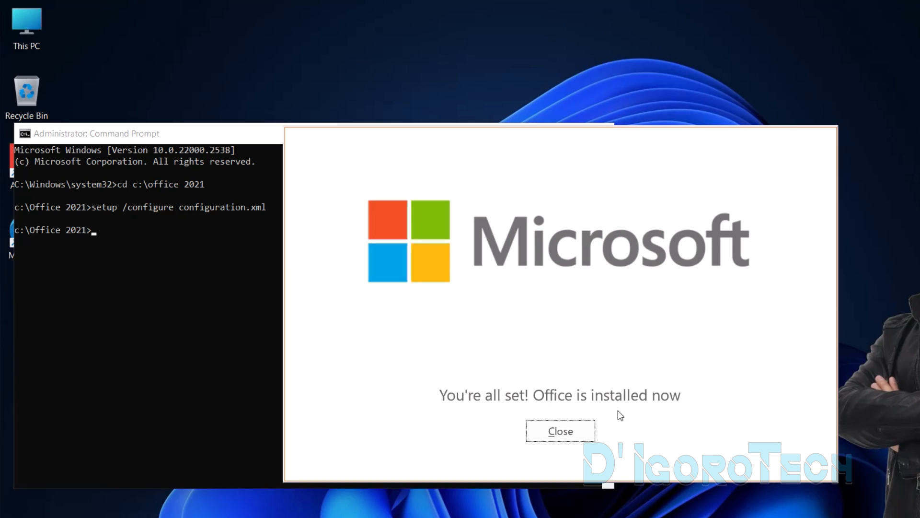
mouse_move(560, 431)
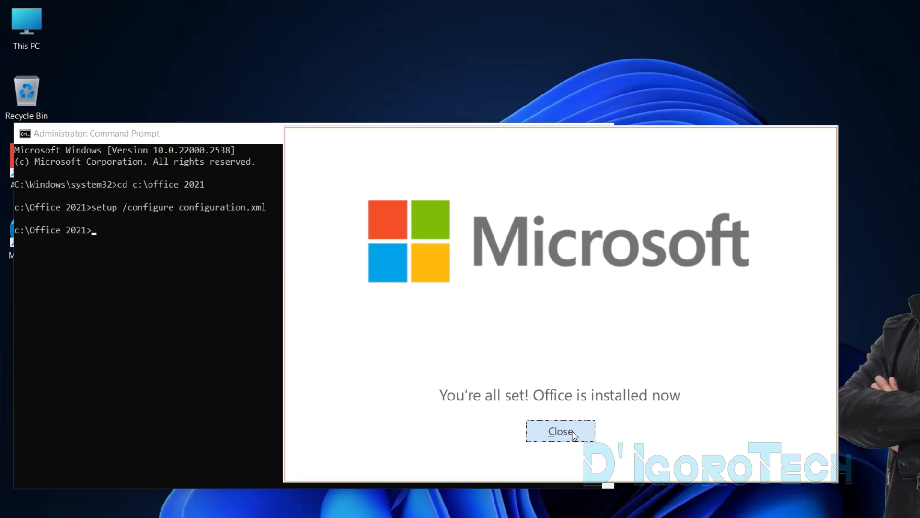
click(558, 430)
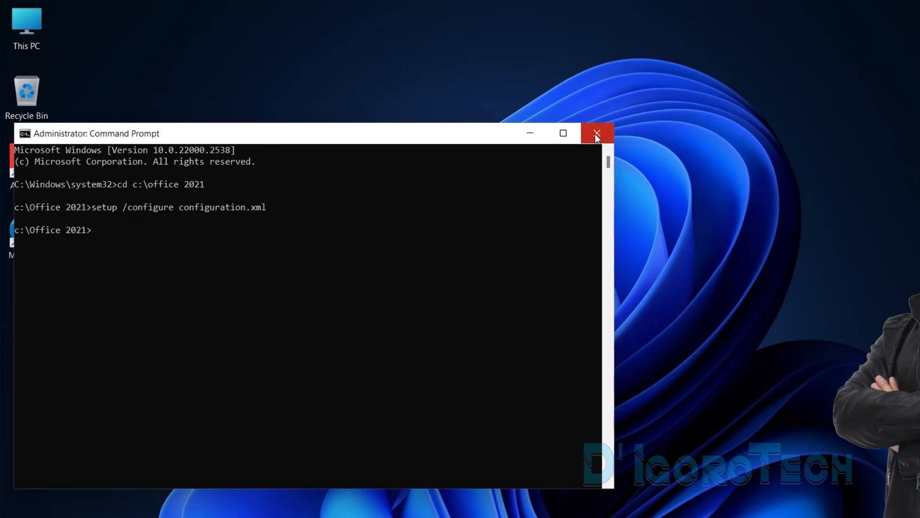
click(597, 133)
text(excel)
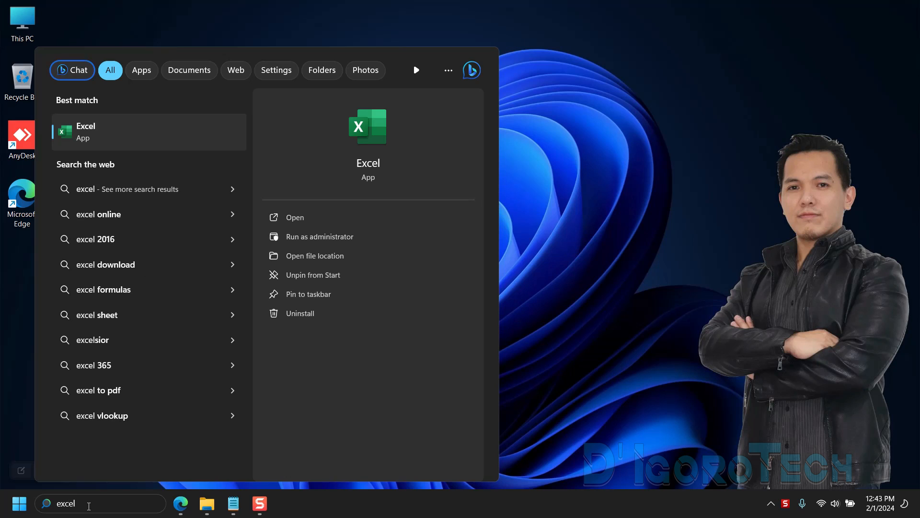
mouse_move(126, 161)
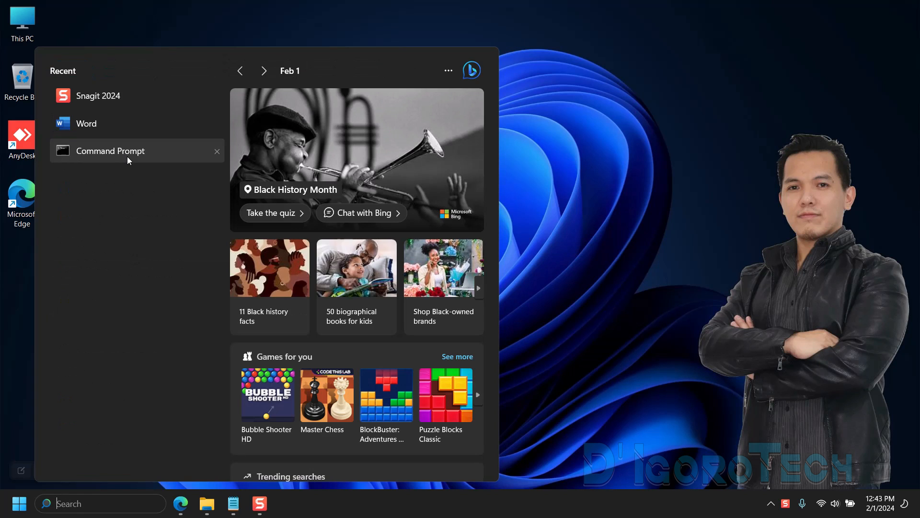
Search for powerPoint and word to confirm they are installed, opening Word.
text(powerPoint)
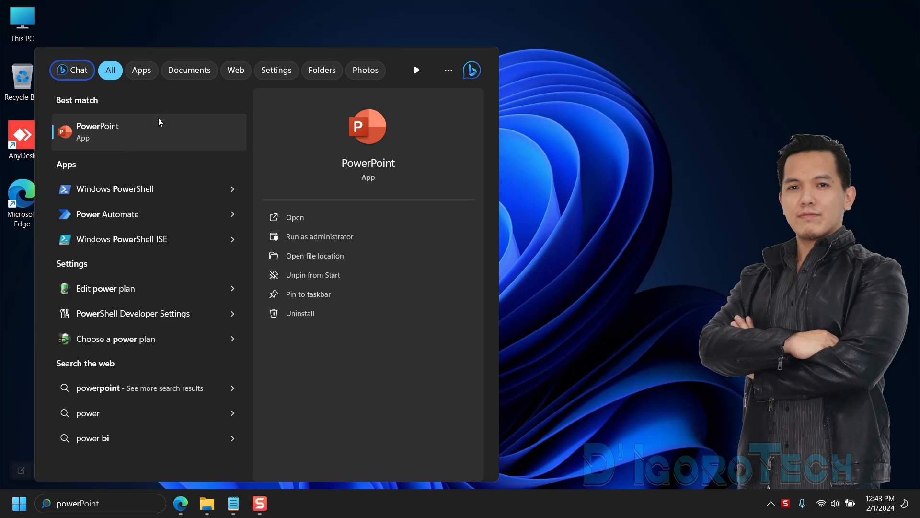
text(word)
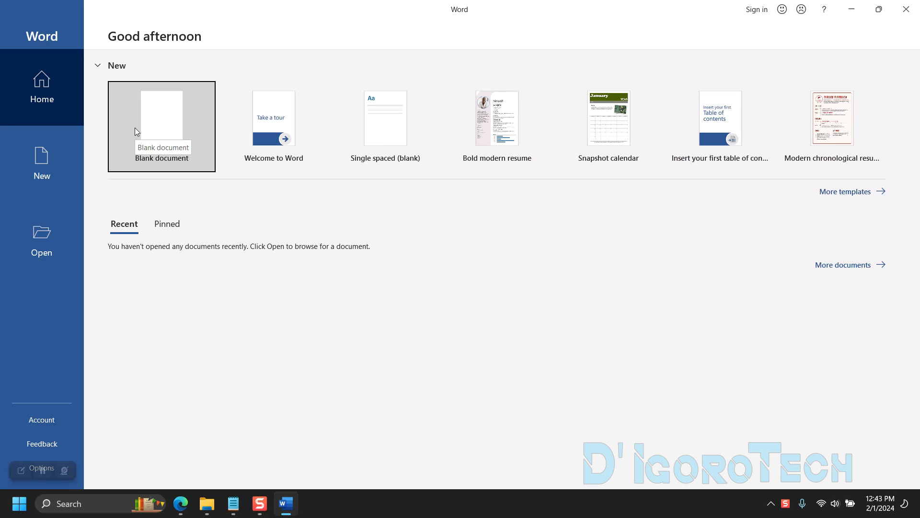
Create a new blank document, Document1, from Word's start screen.
click(161, 126)
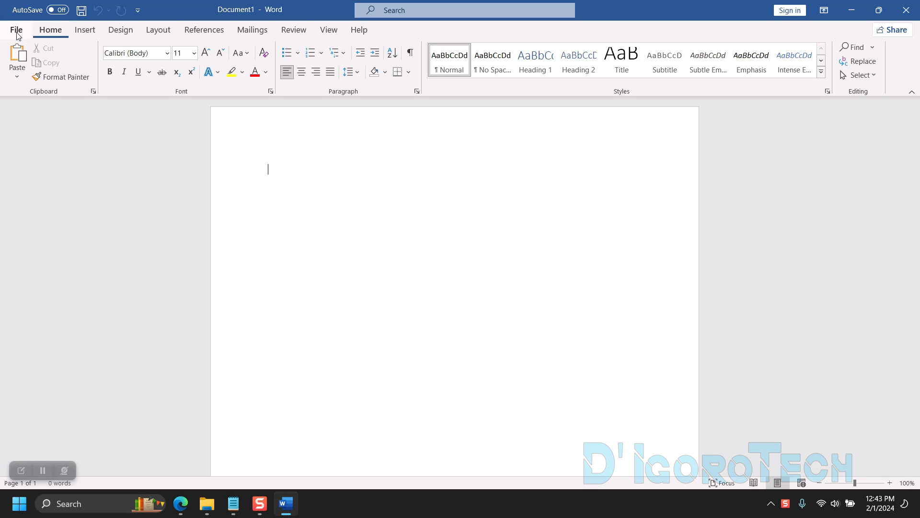
mouse_move(295, 176)
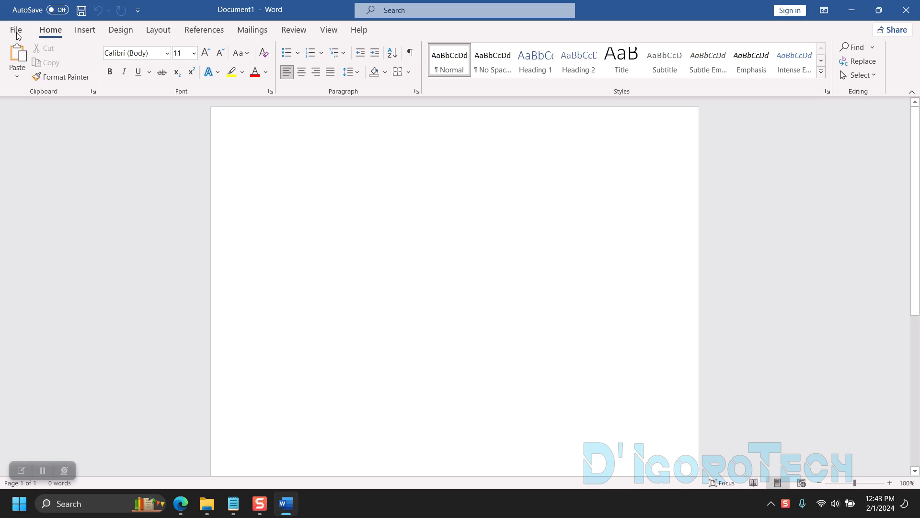
click(268, 169)
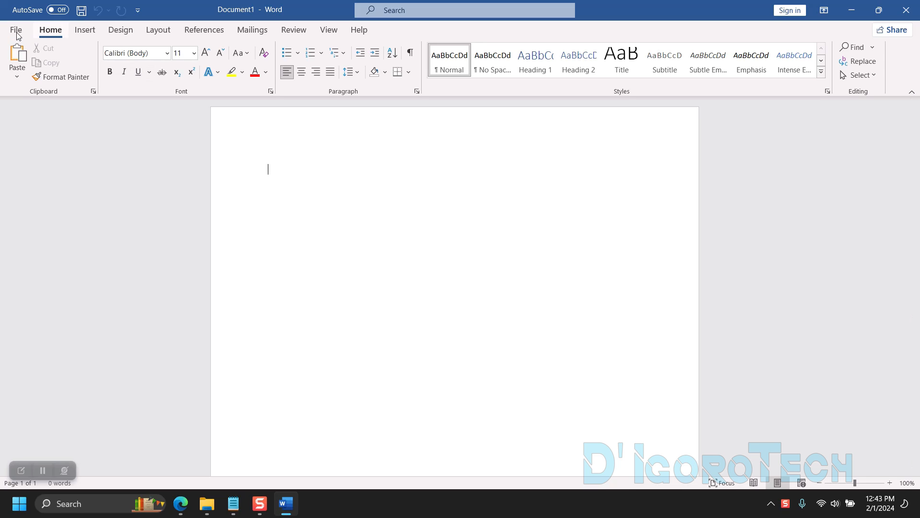